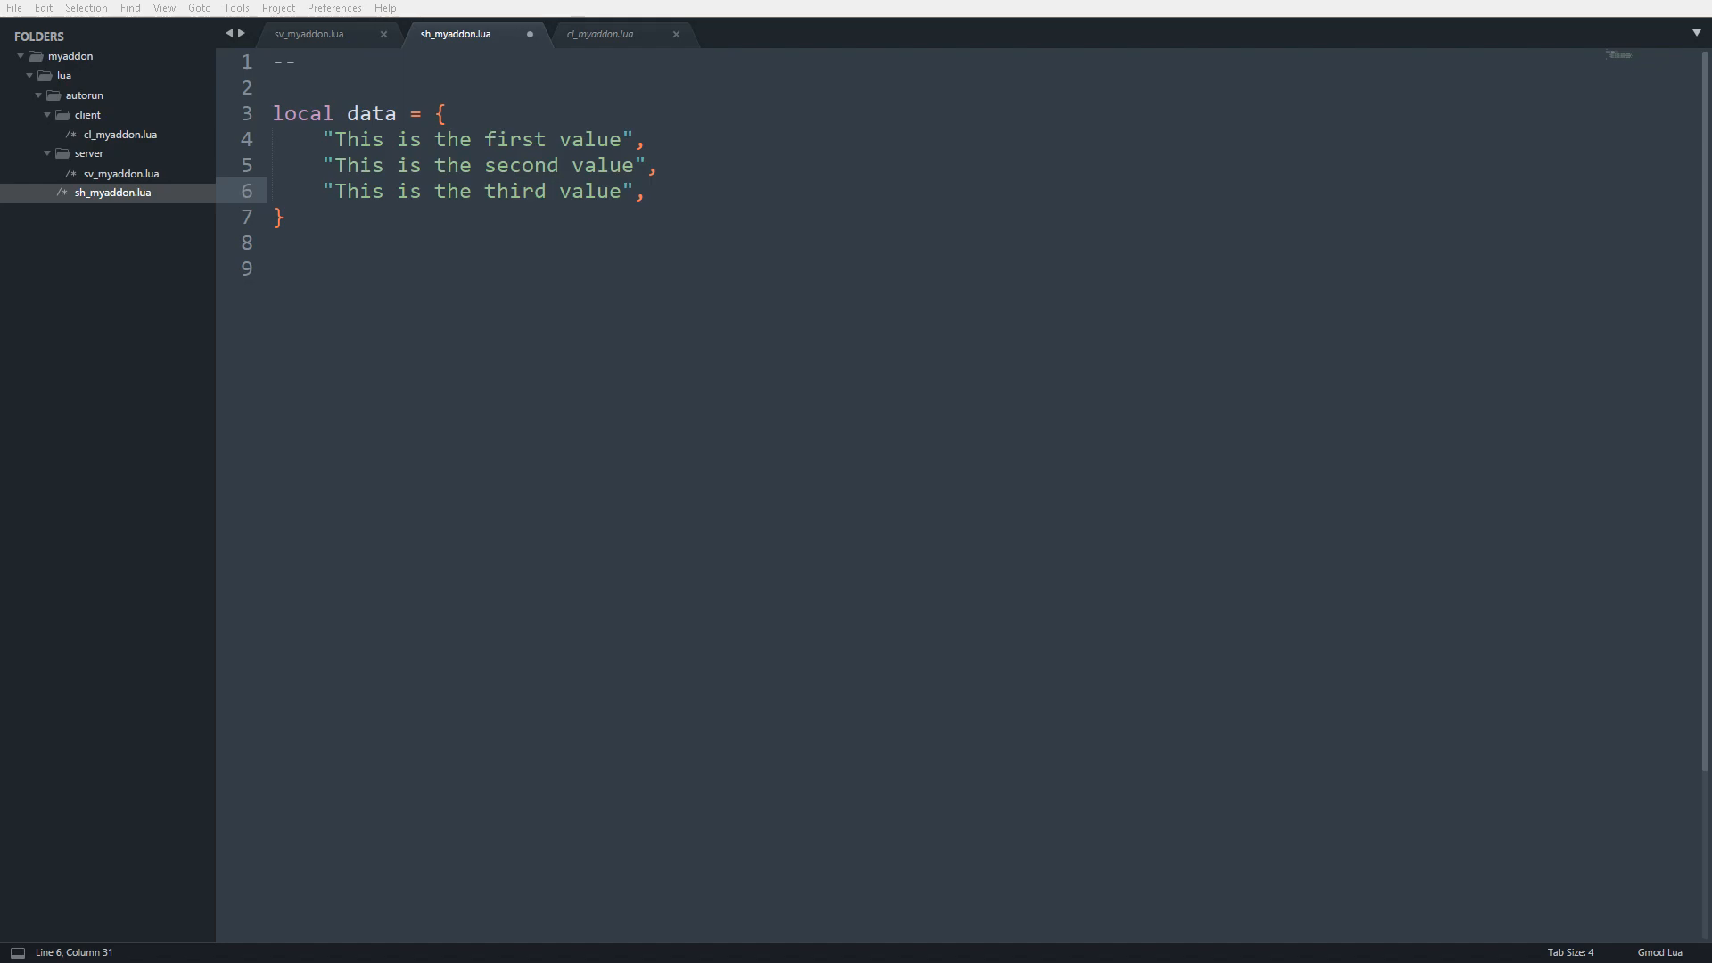
{"action": "mouse_move", "coordinate": [858, 397]}
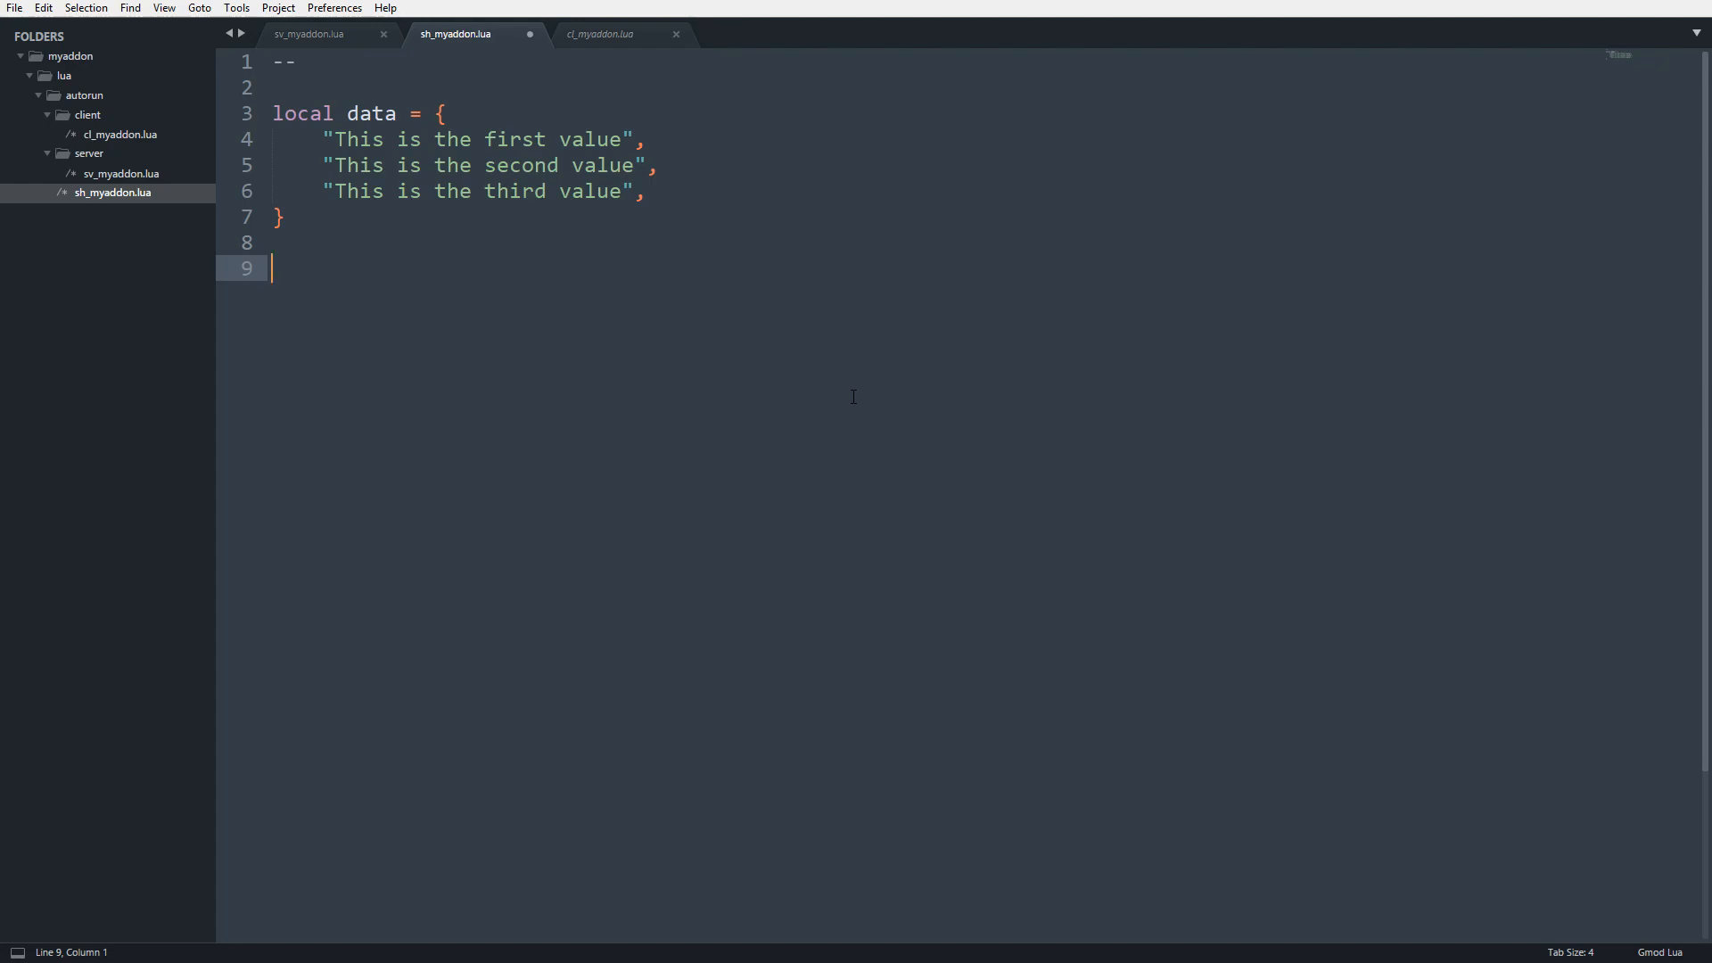
Write the loop header for k, v in ipairs(data) do with its closing end.
{"action": "double_click", "coordinate": [589, 139]}
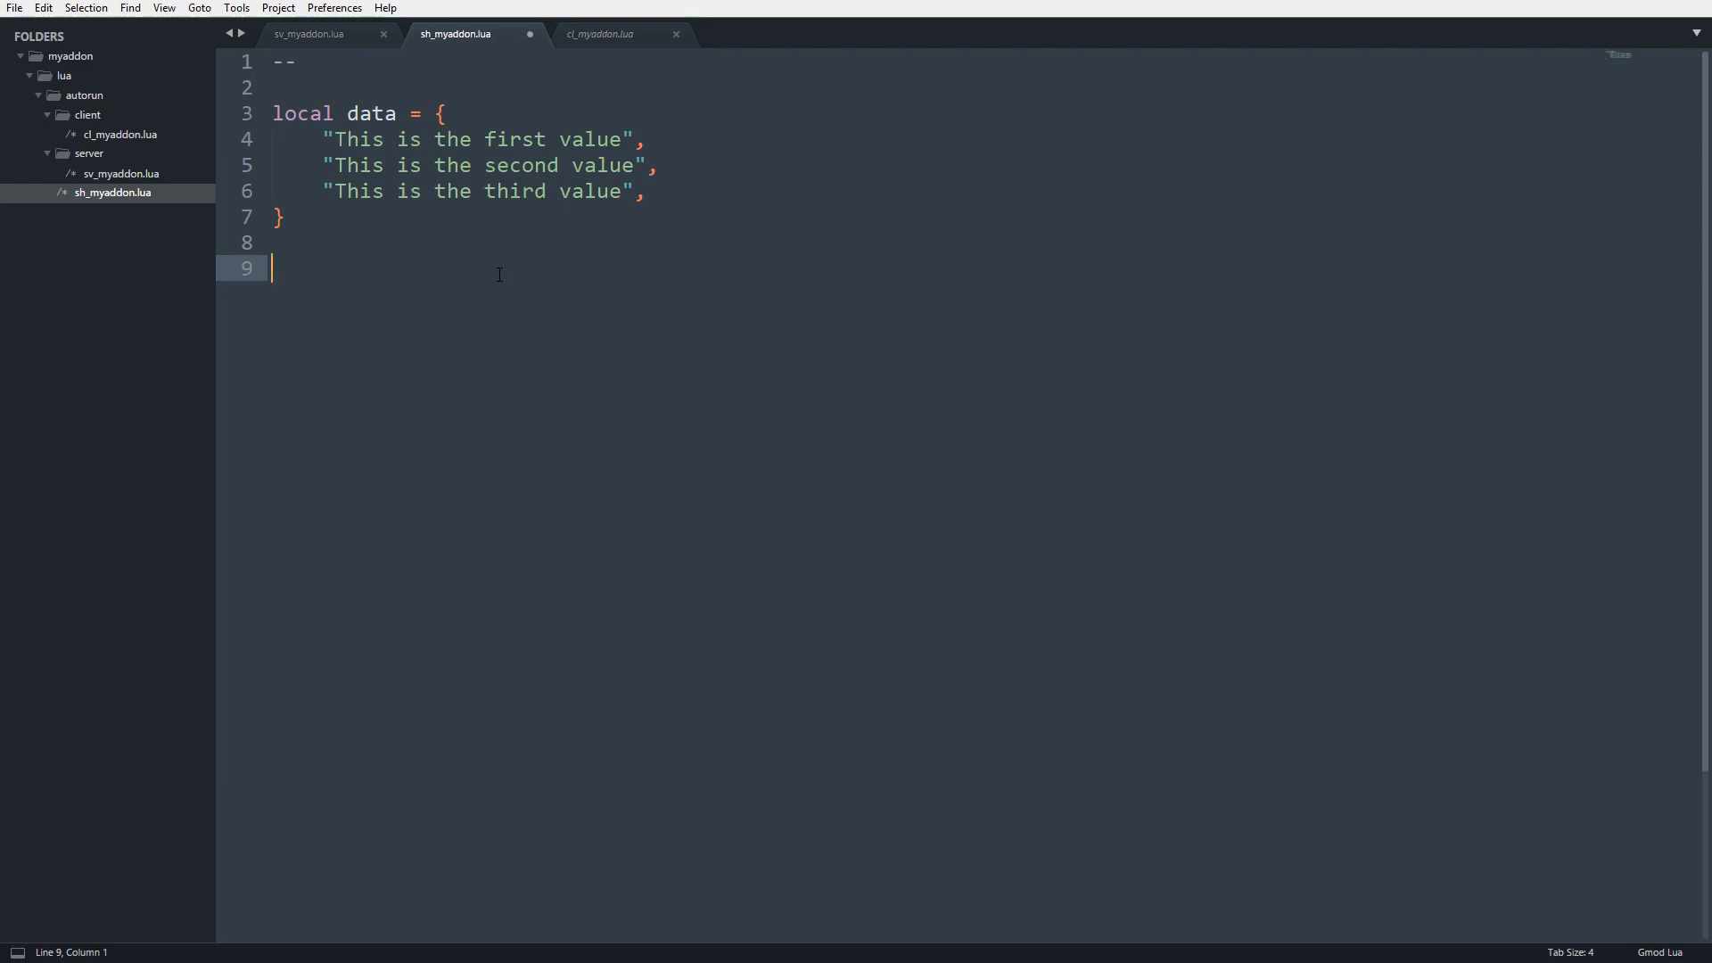
{"action": "type", "text": "for"}
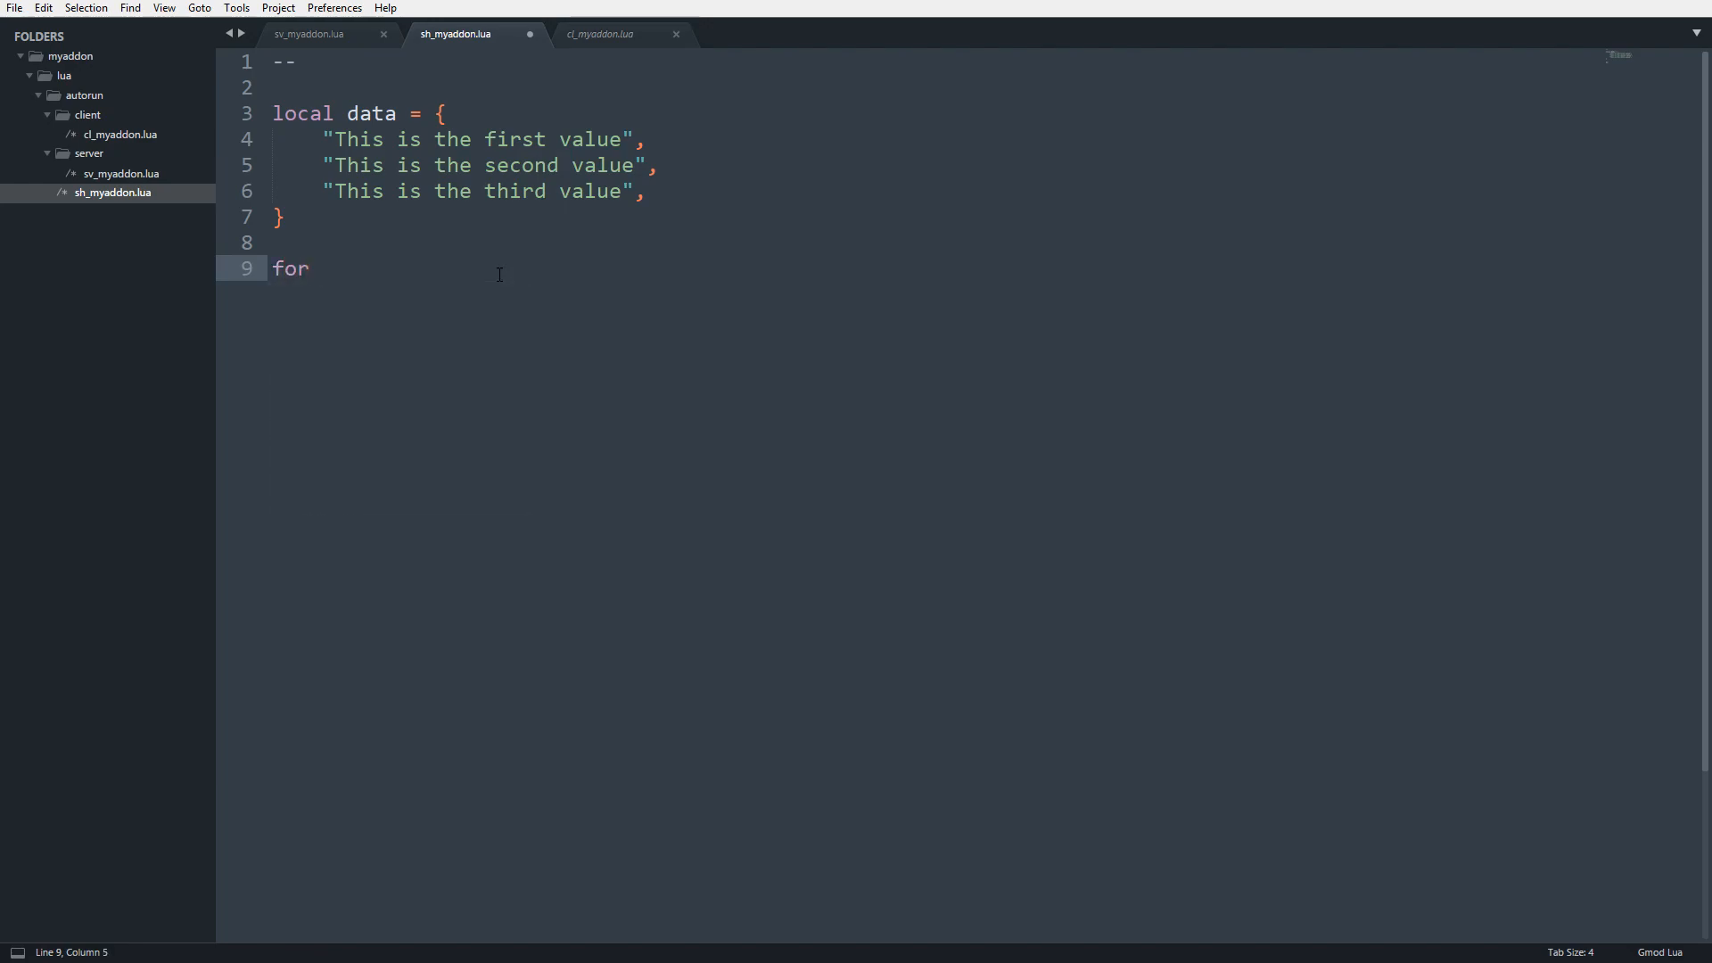
{"action": "type", "text": "k, v in"}
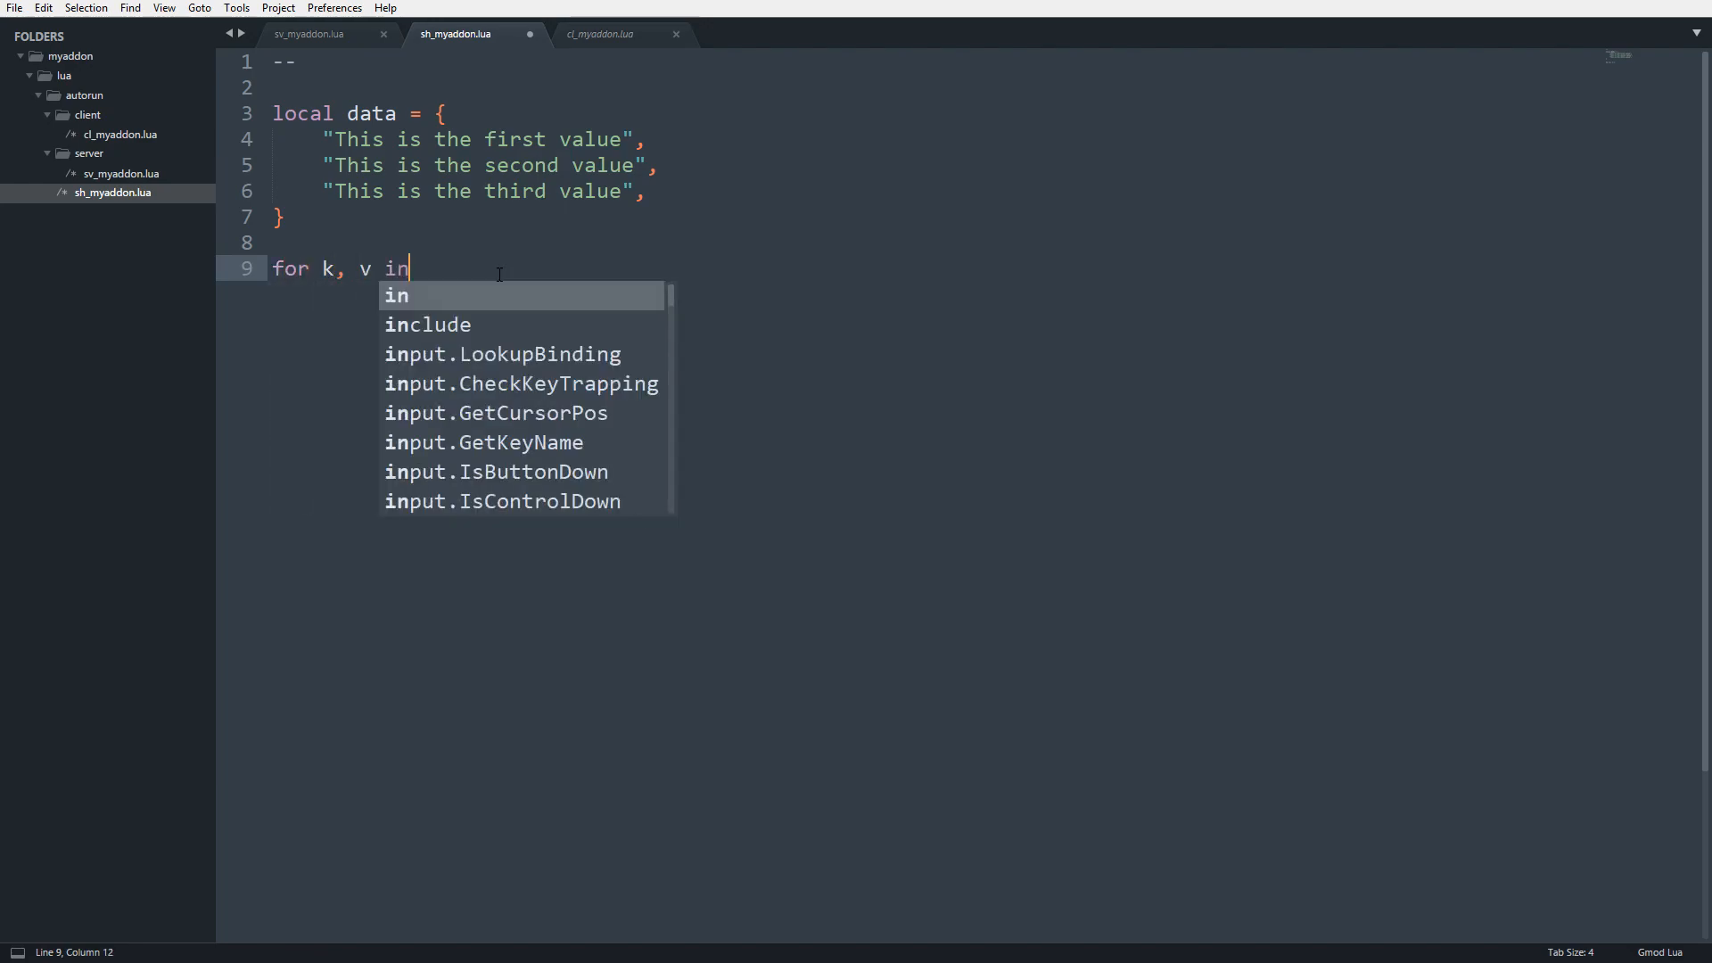
{"action": "type", "text": "ipairs(data) do"}
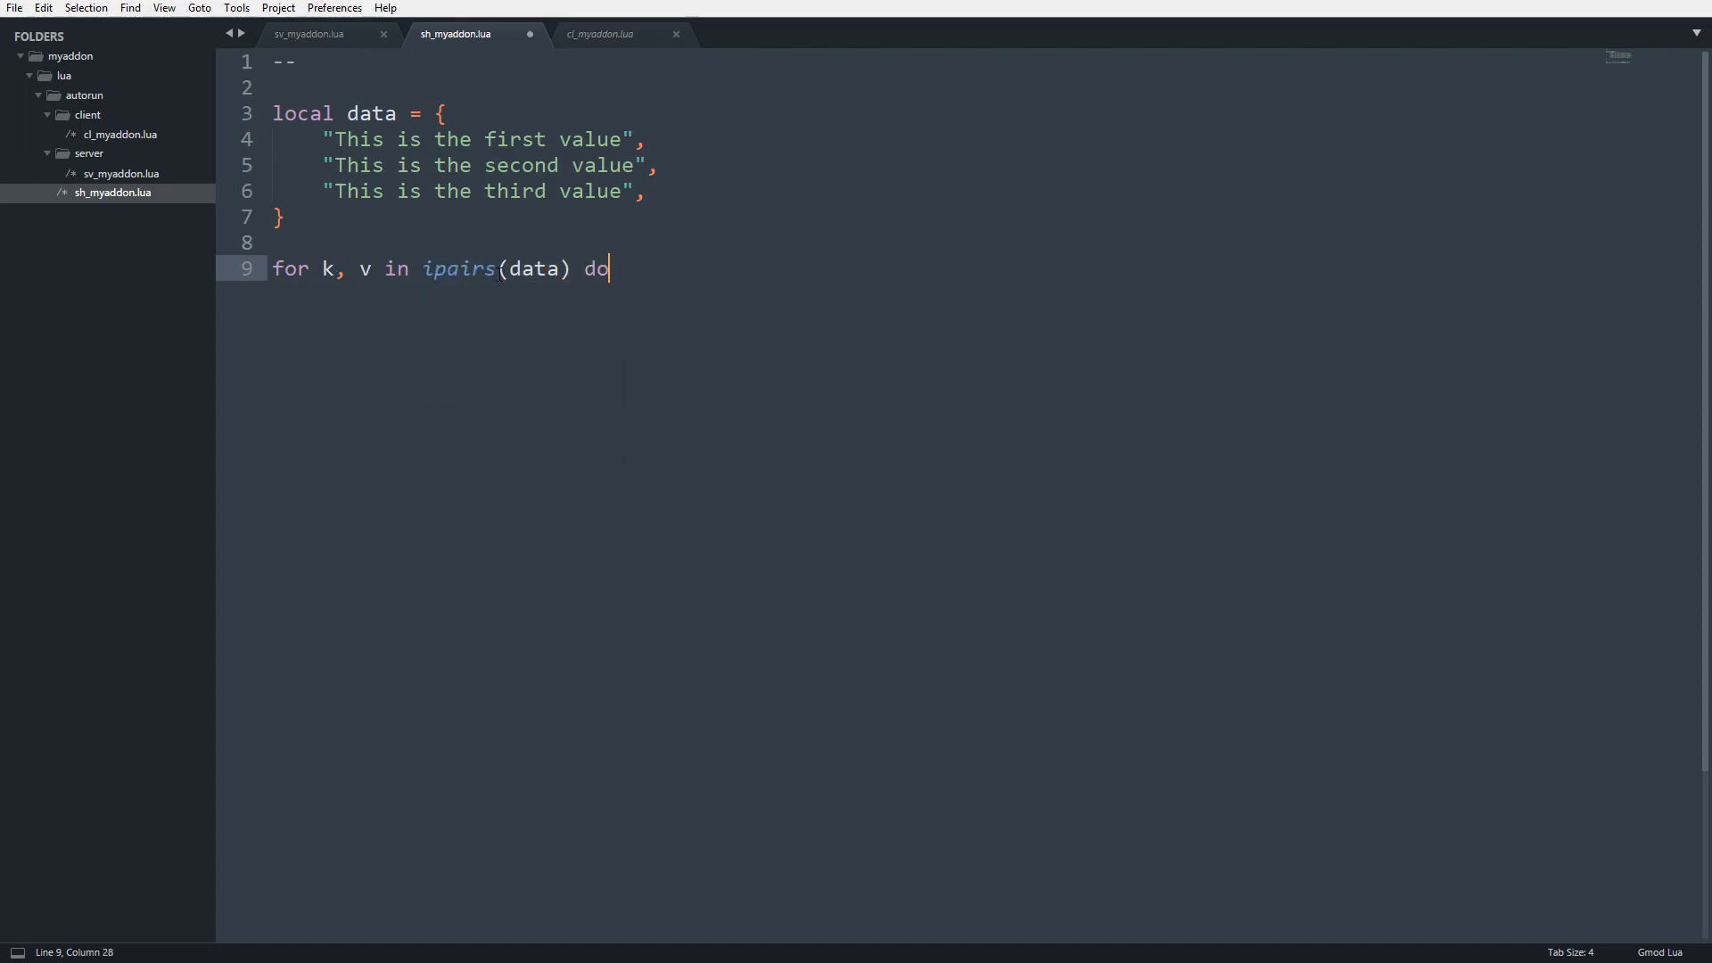
{"action": "key", "text": "Enter"}
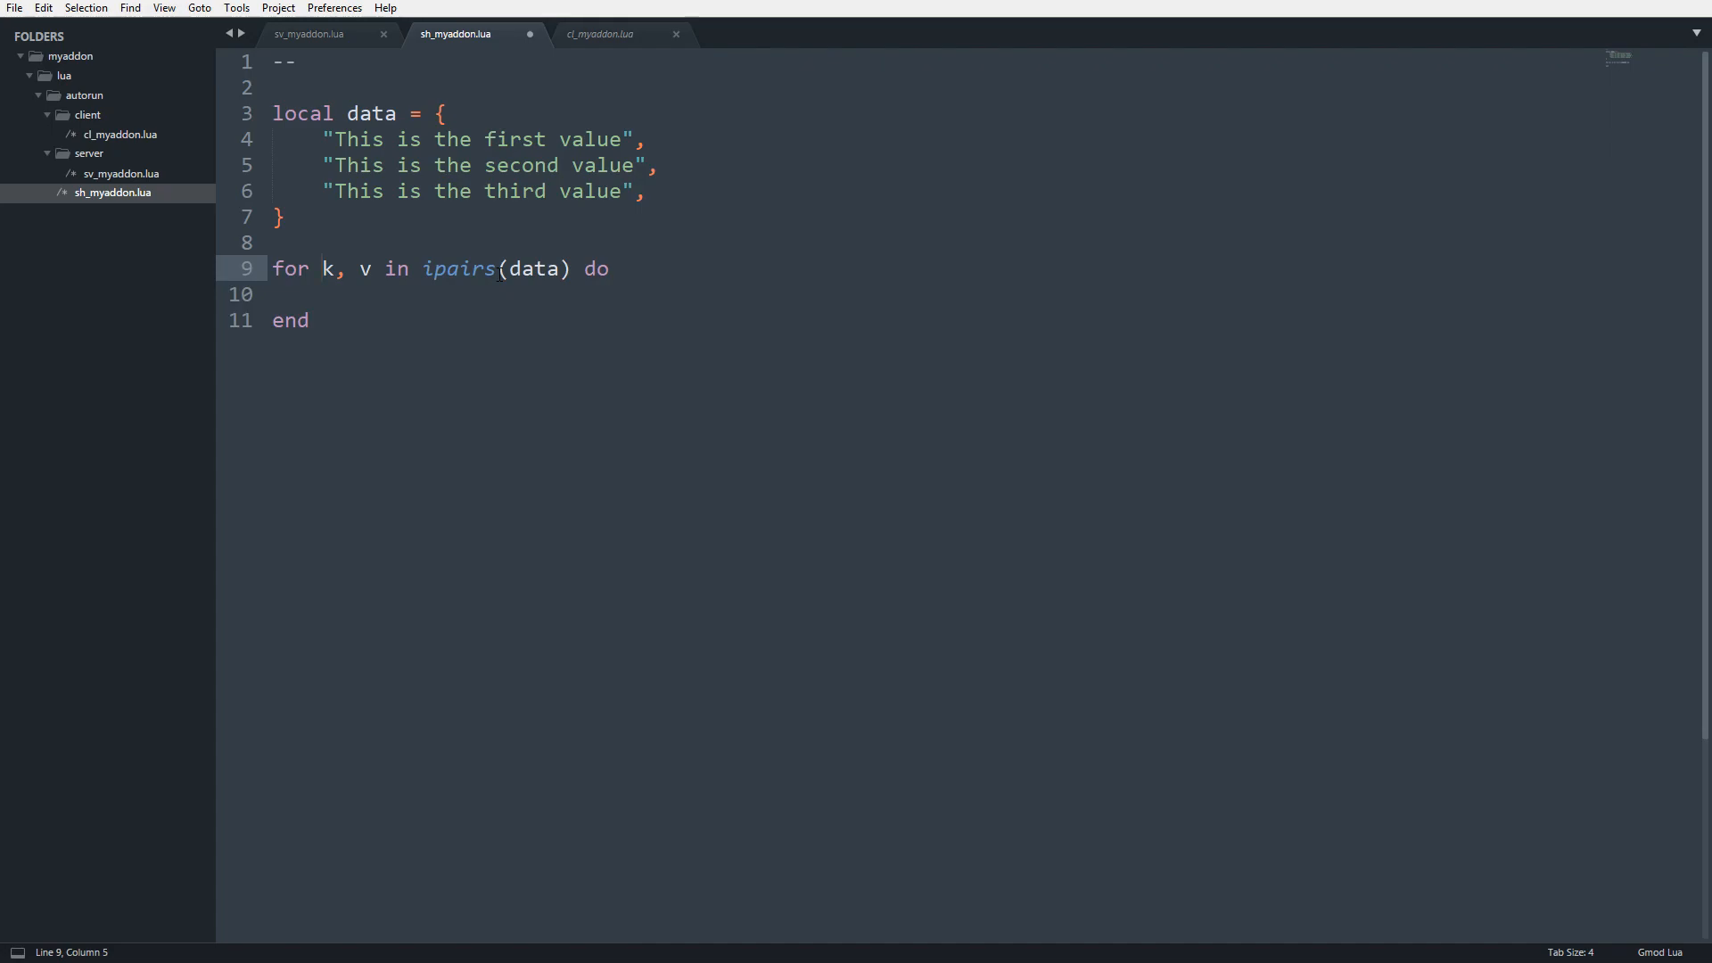
{"action": "double_click", "coordinate": [459, 267]}
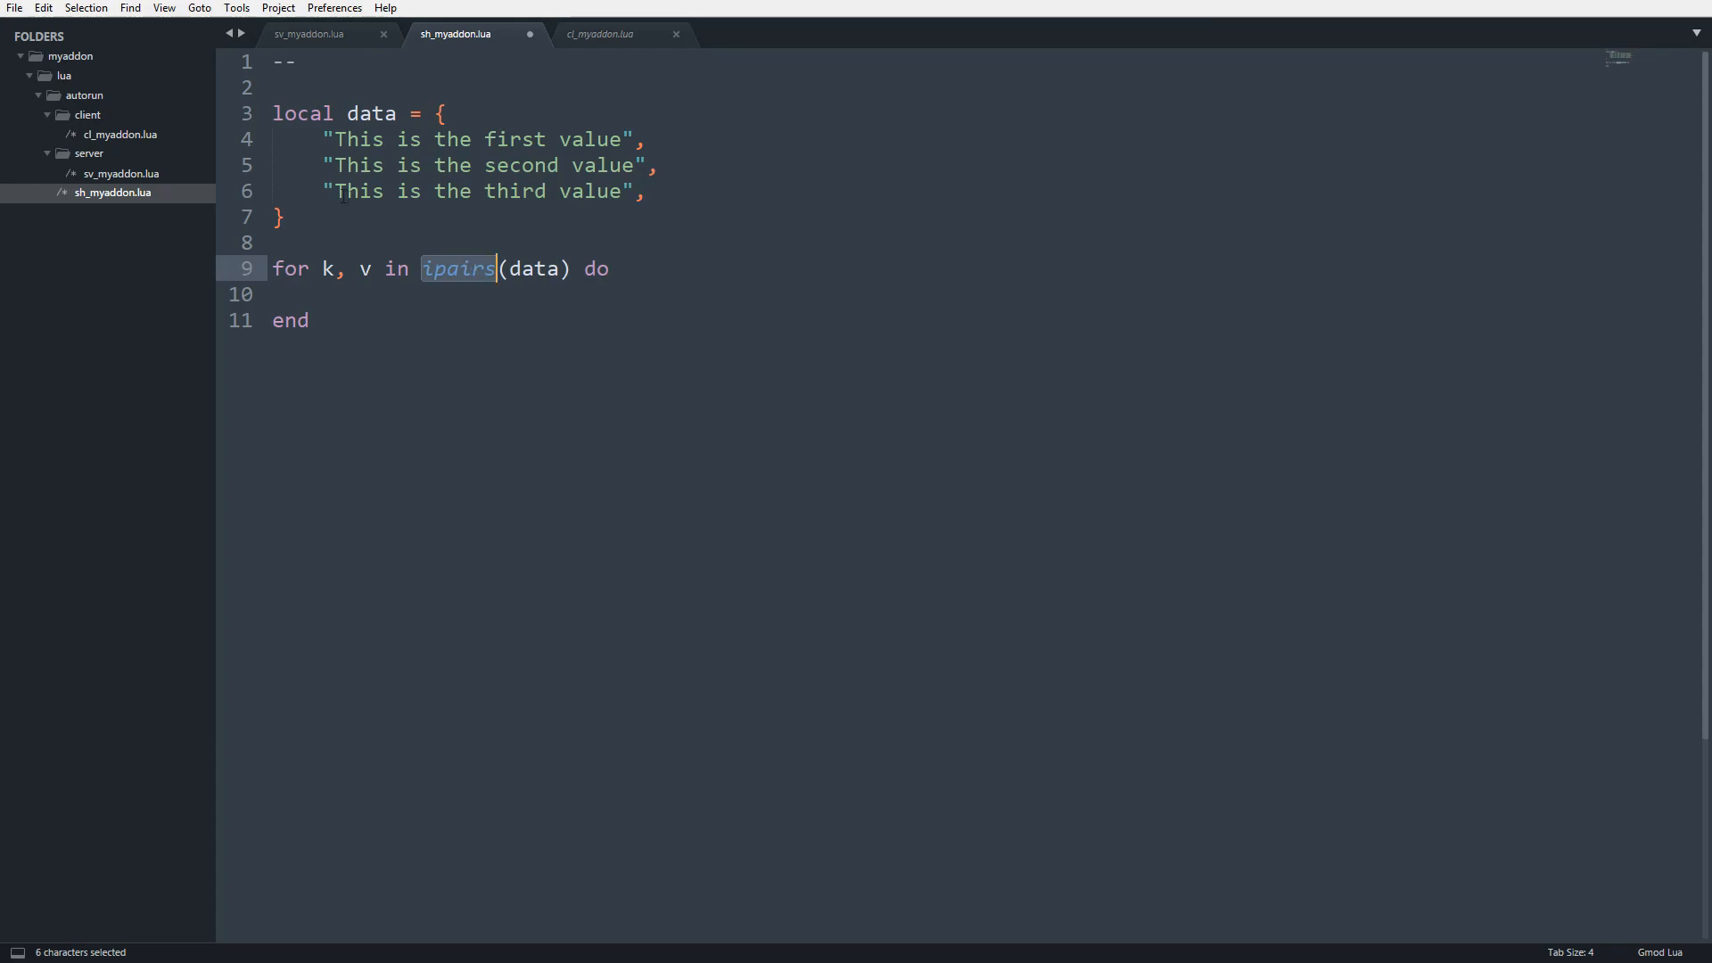
Add print(k, v) in the loop body, save, and check the game console output.
{"action": "left_click", "coordinate": [325, 164]}
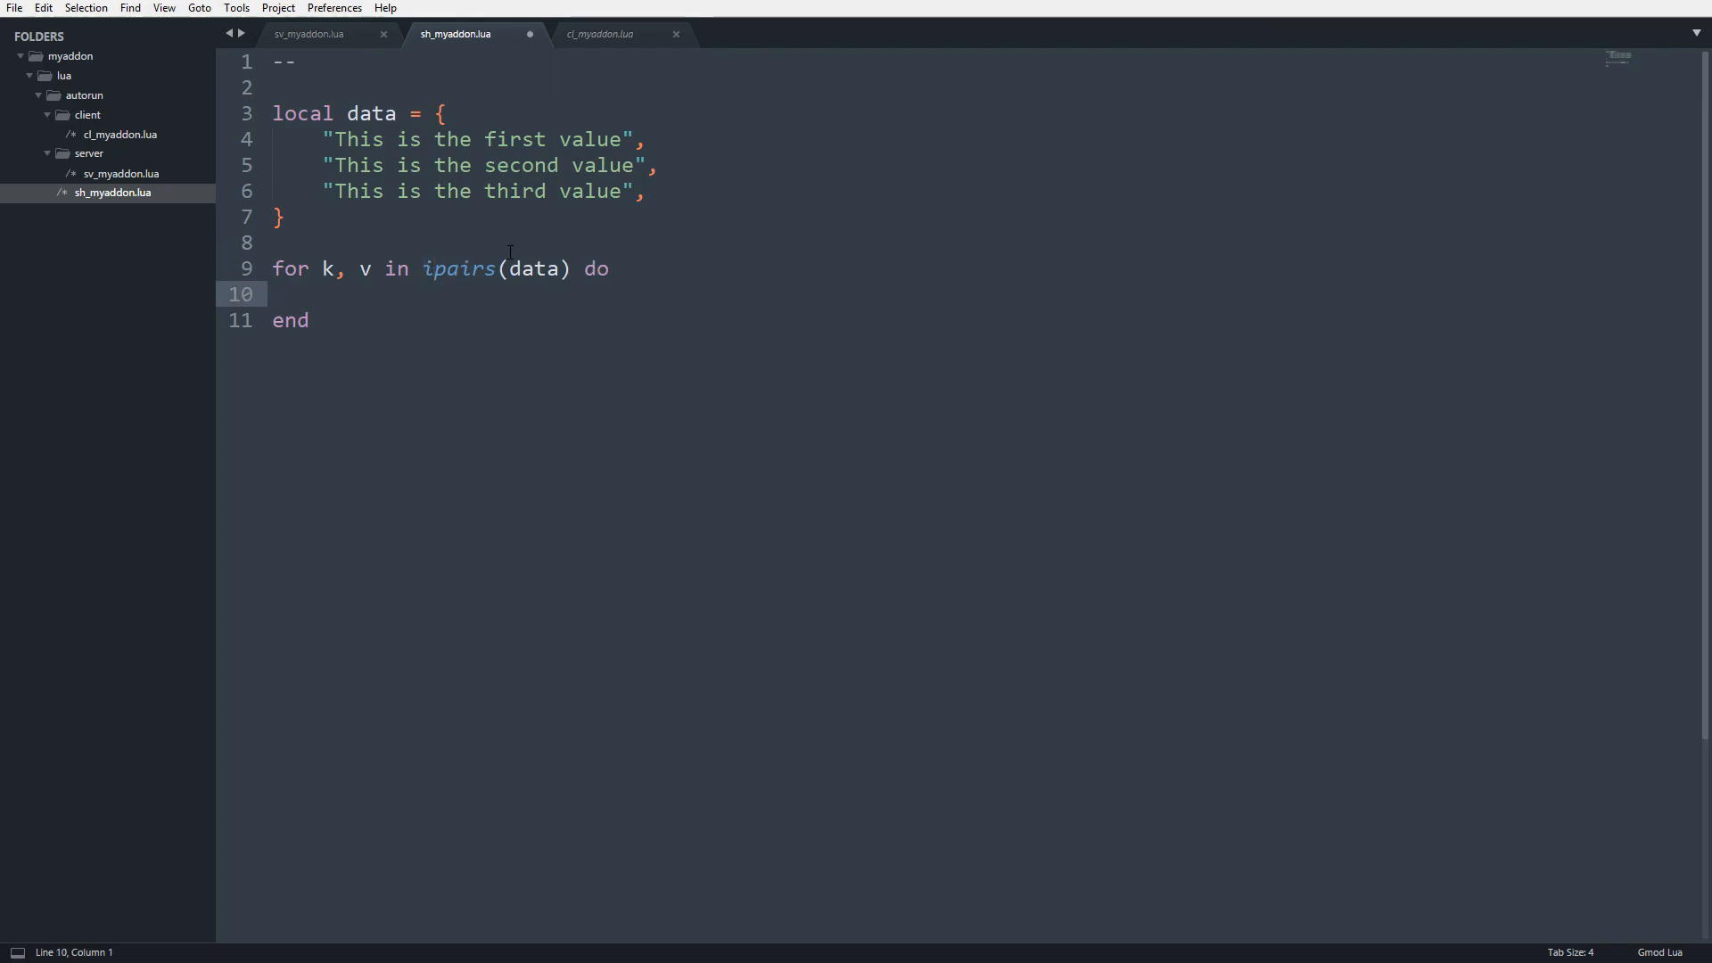
{"action": "type", "text": "print(k,)"}
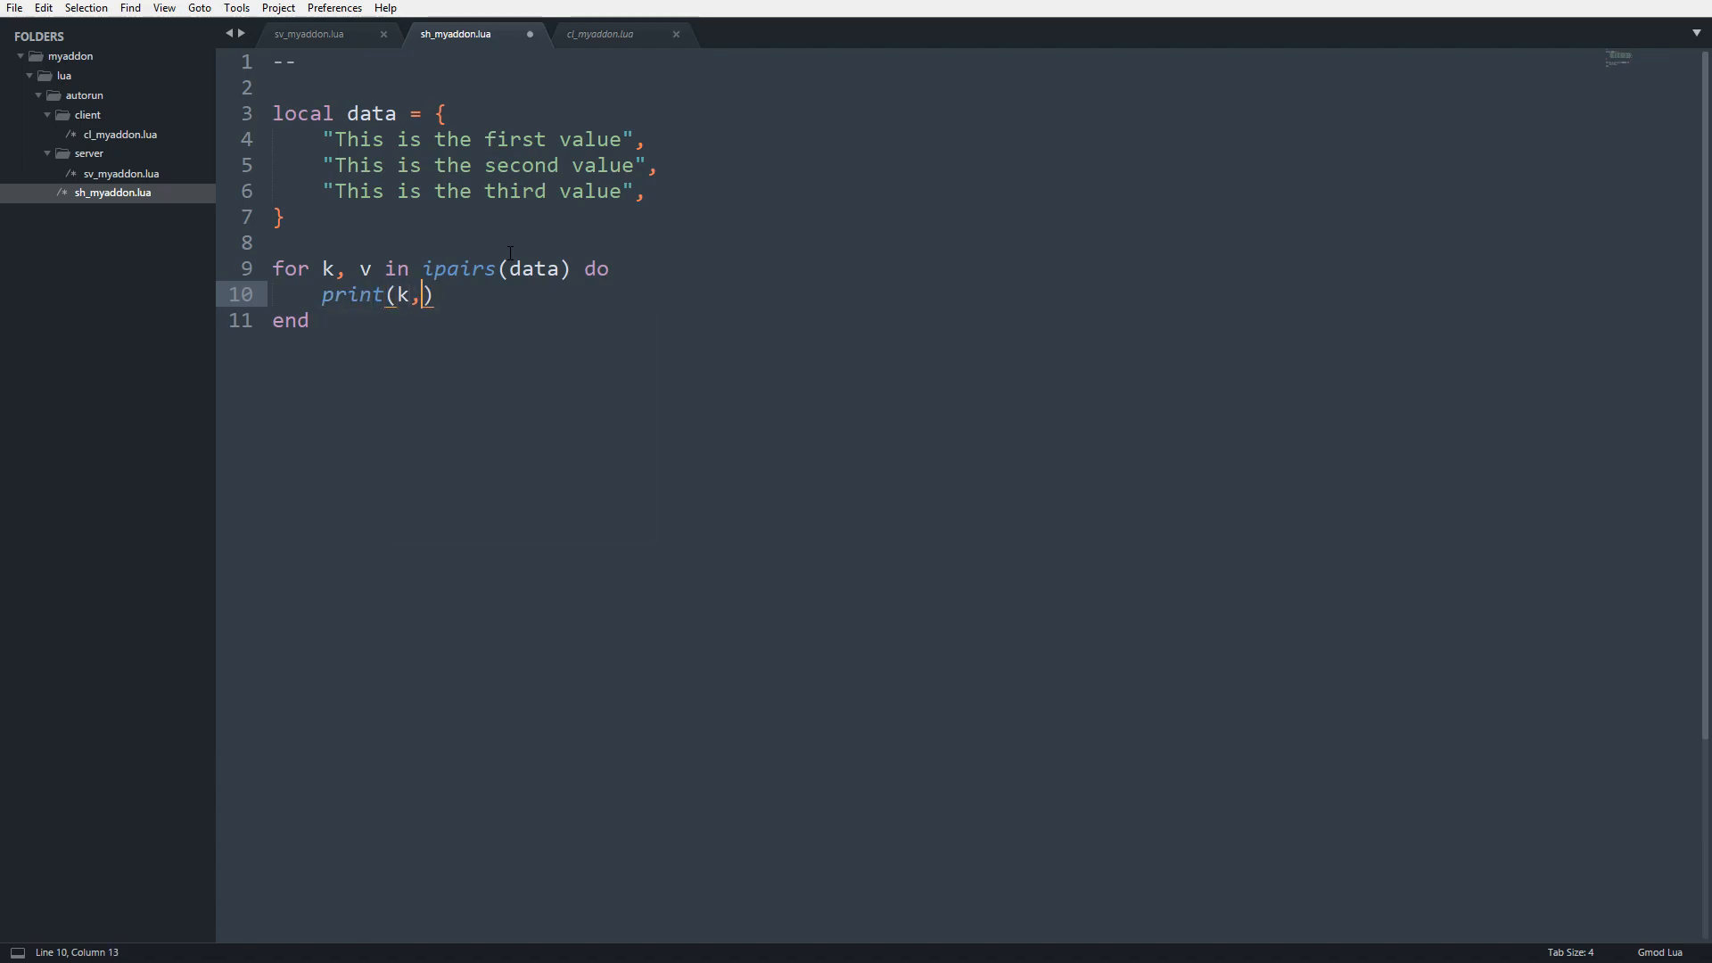
{"action": "key", "text": "alt+tab"}
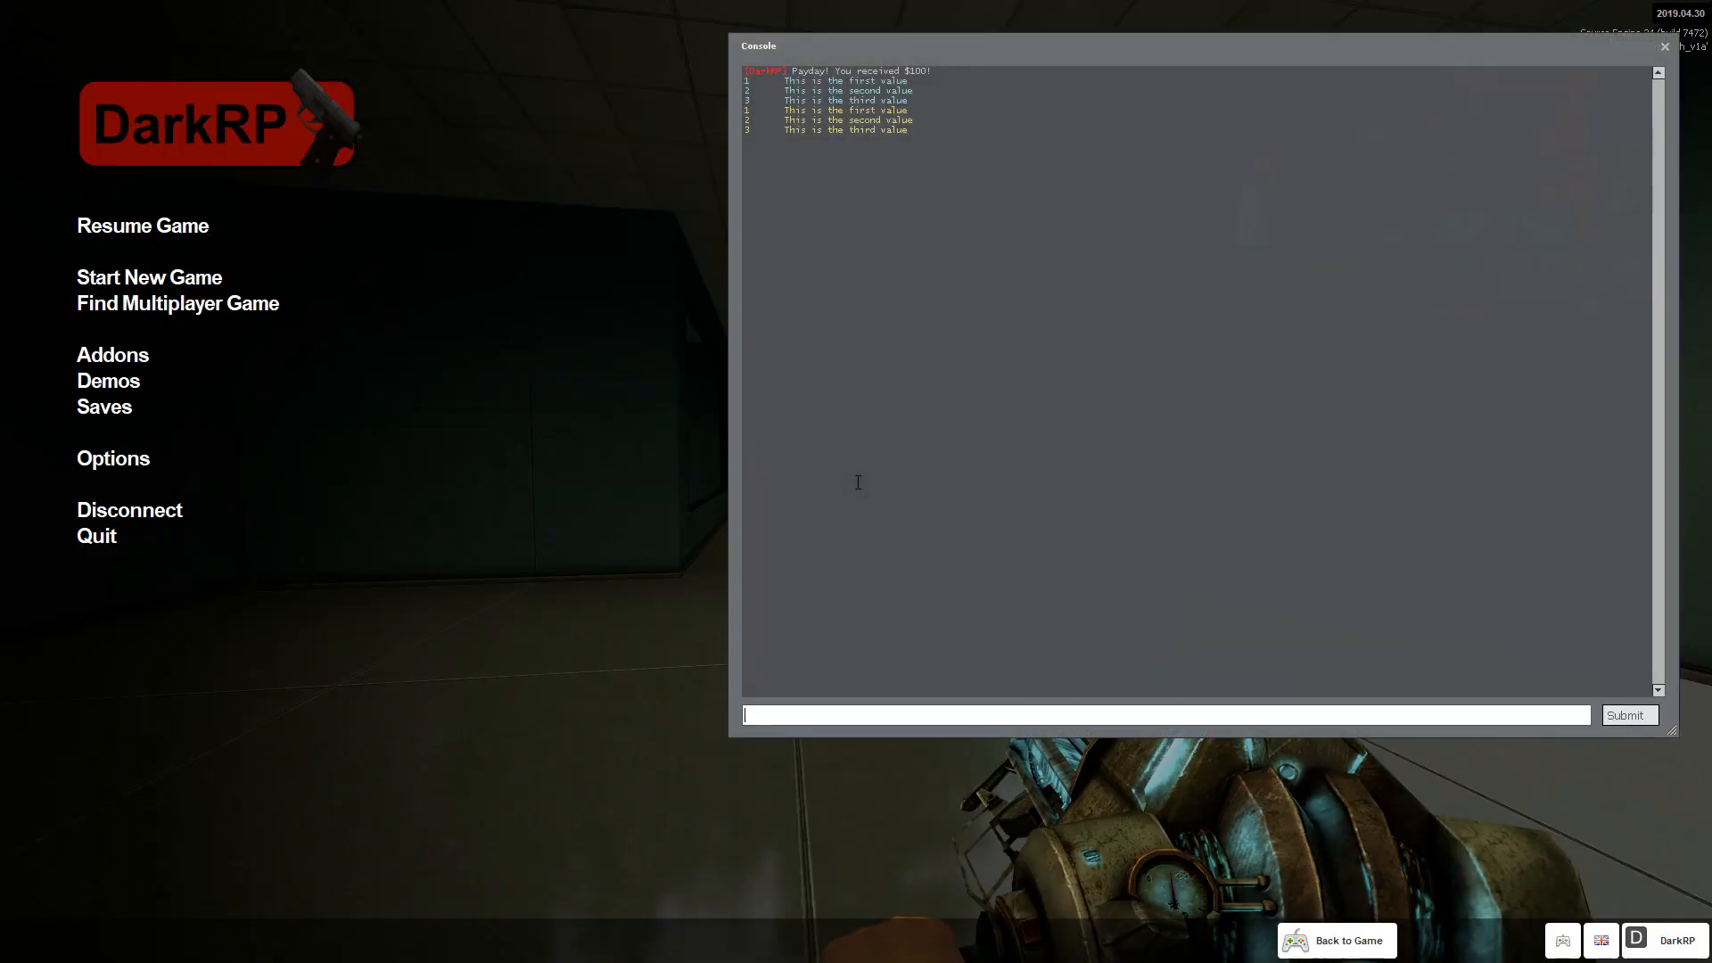
{"action": "key", "text": "alt+tab"}
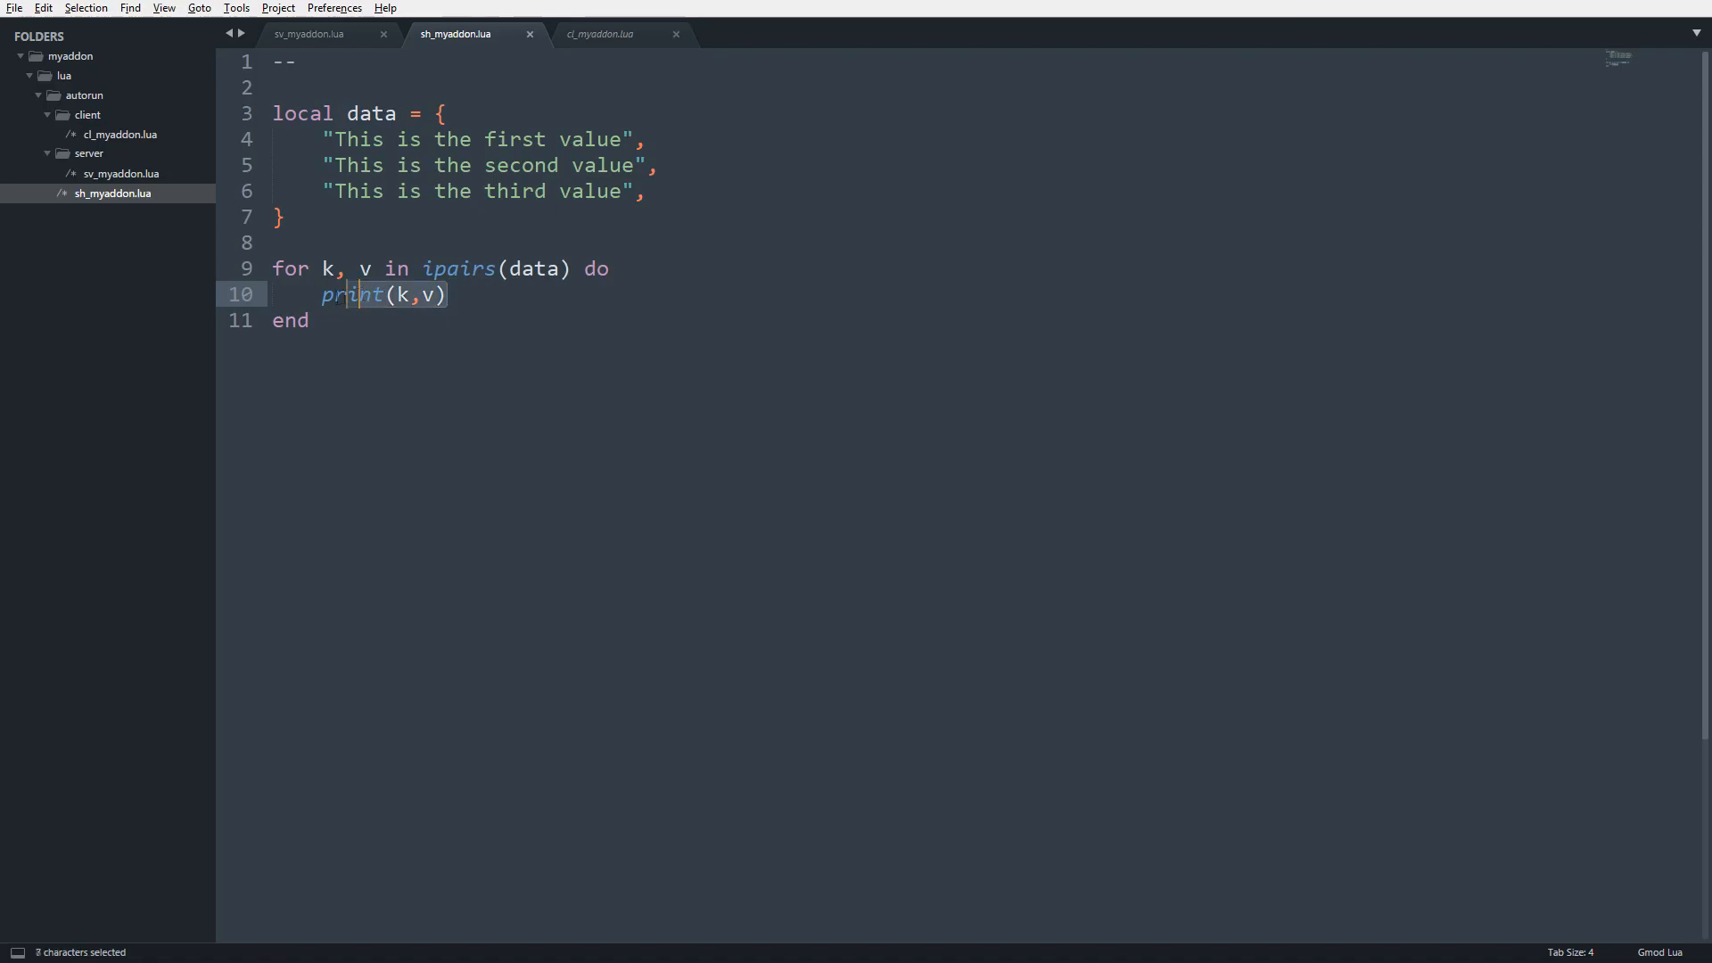
Insert an if k == 2 then break end check above the print call.
{"action": "double_click", "coordinate": [350, 294]}
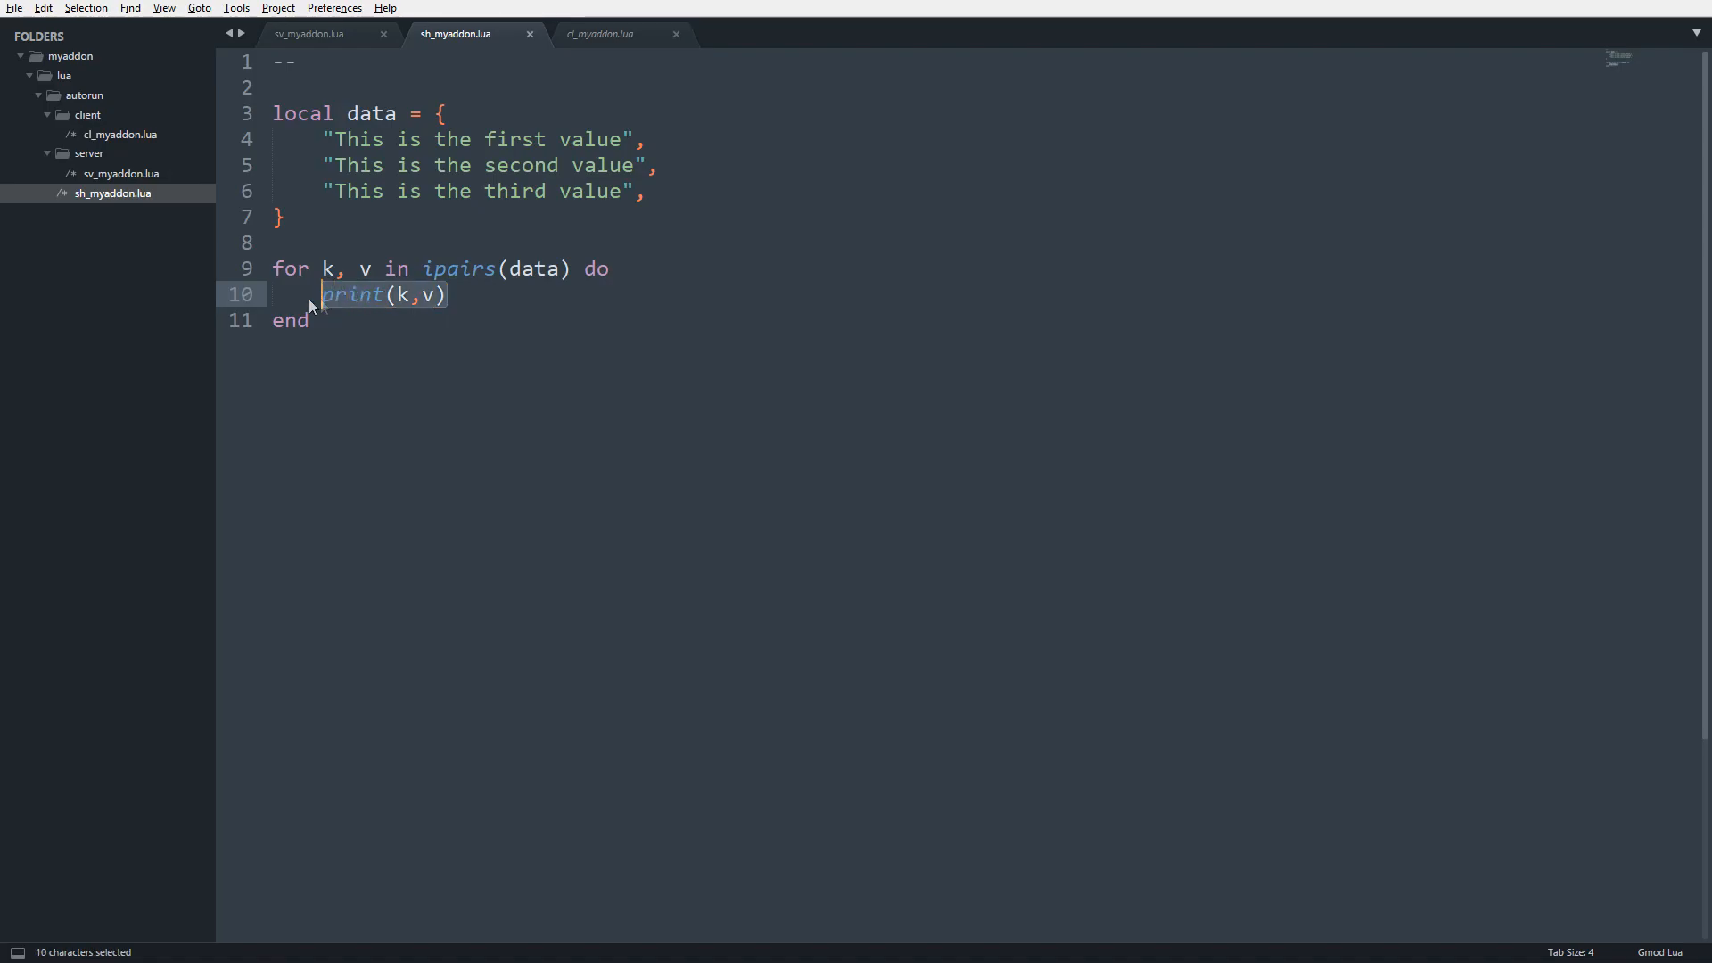
{"action": "key", "text": "Enter"}
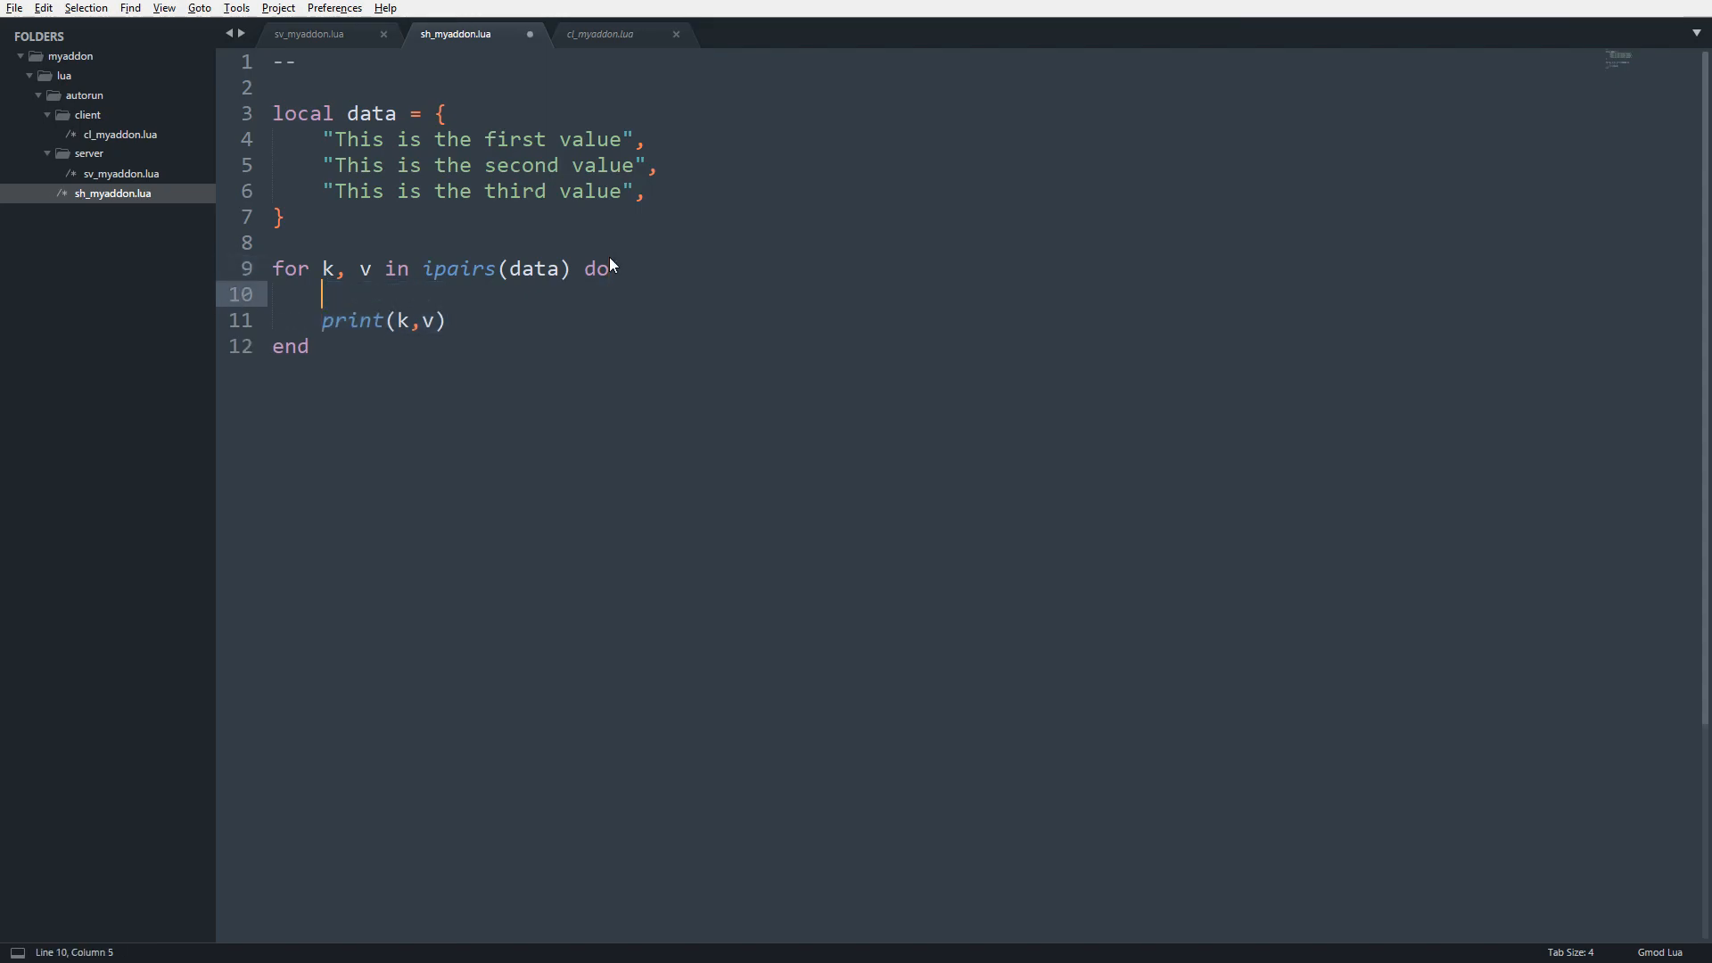
{"action": "type", "text": "if"}
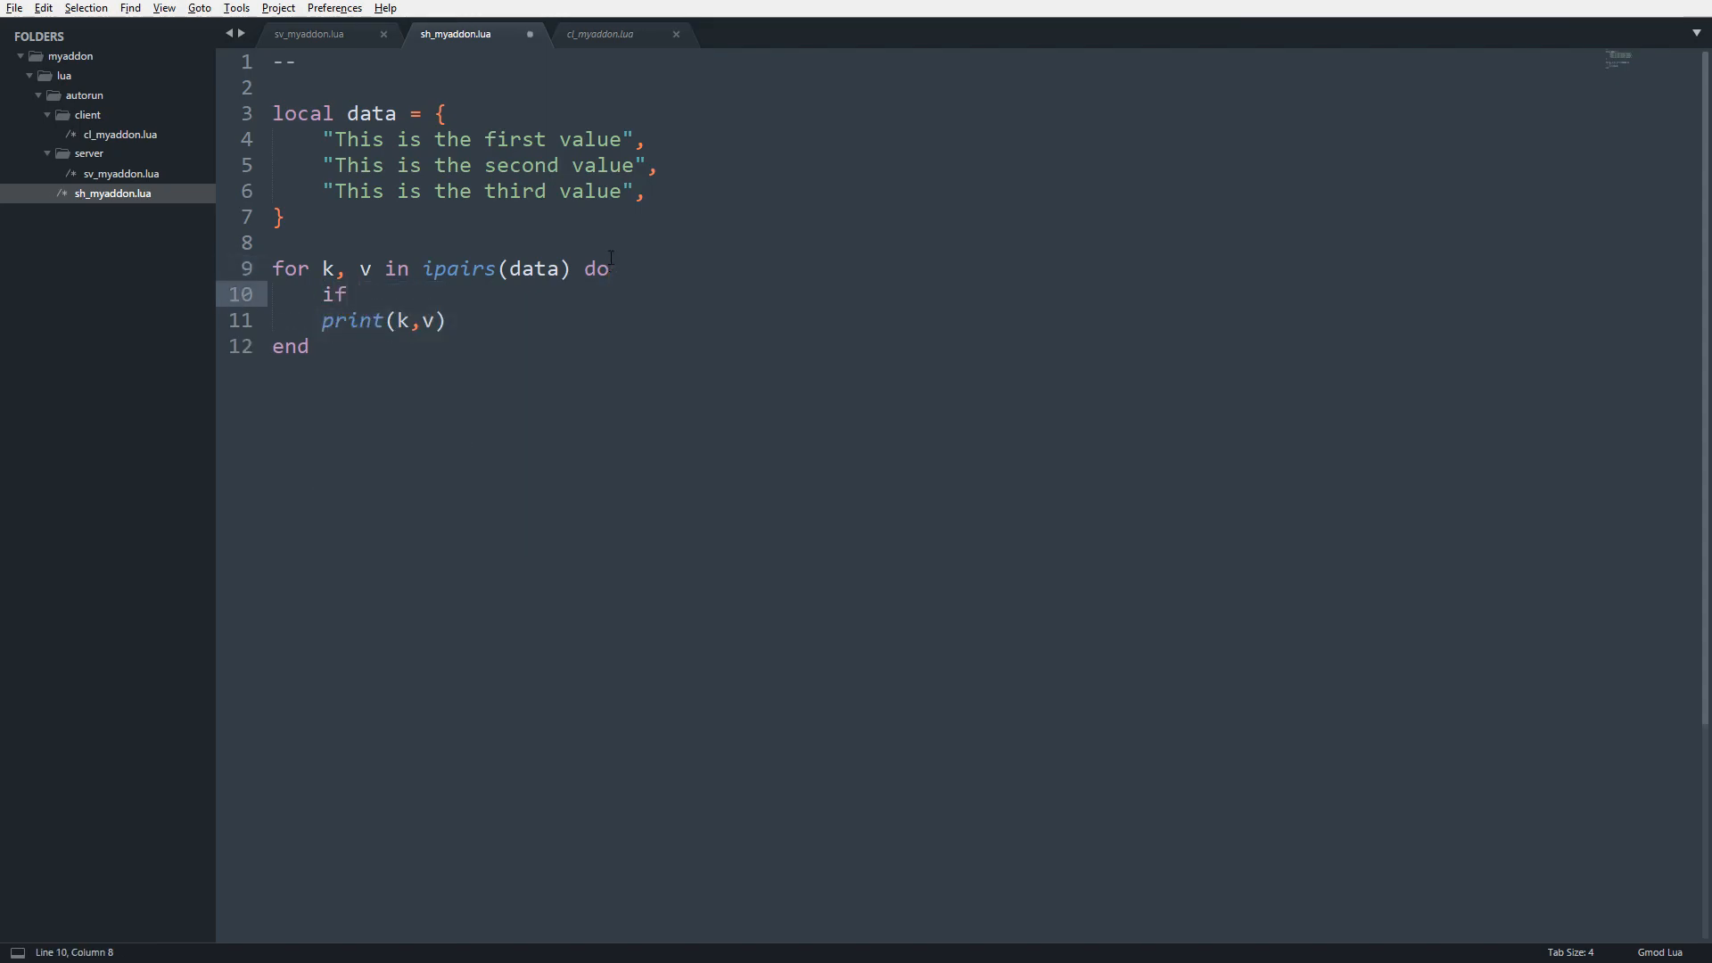
{"action": "type", "text": "k == 2 then"}
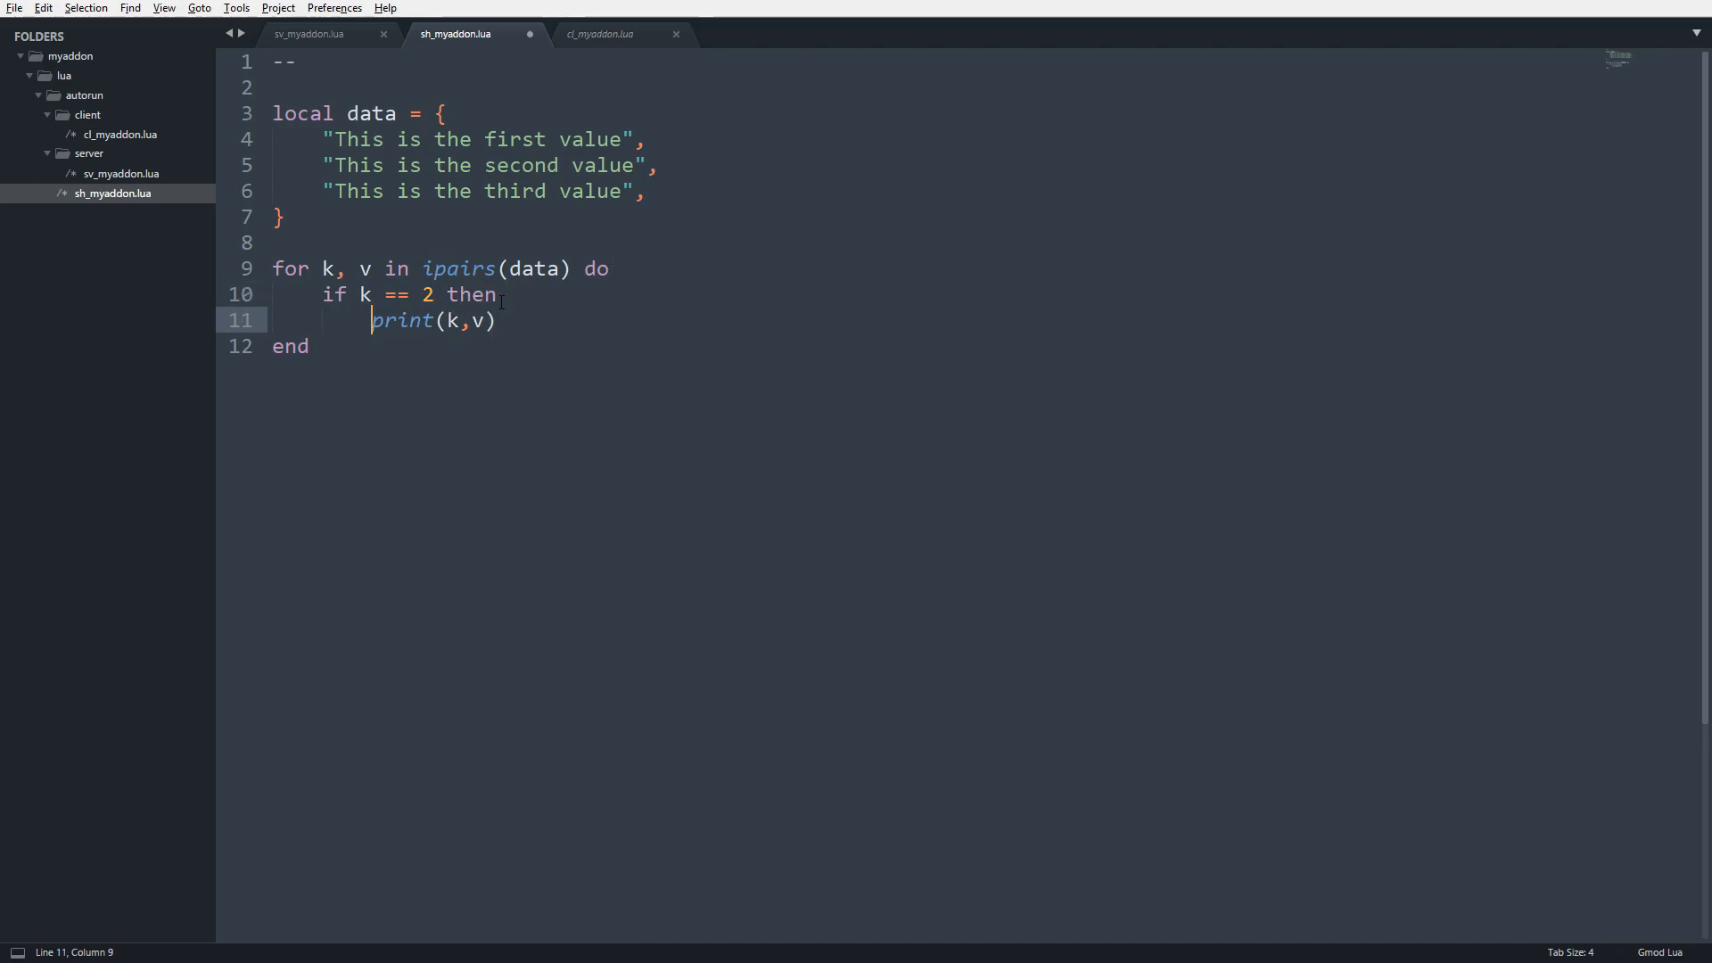
{"action": "type", "text": "break"}
{"action": "key", "text": "Enter"}
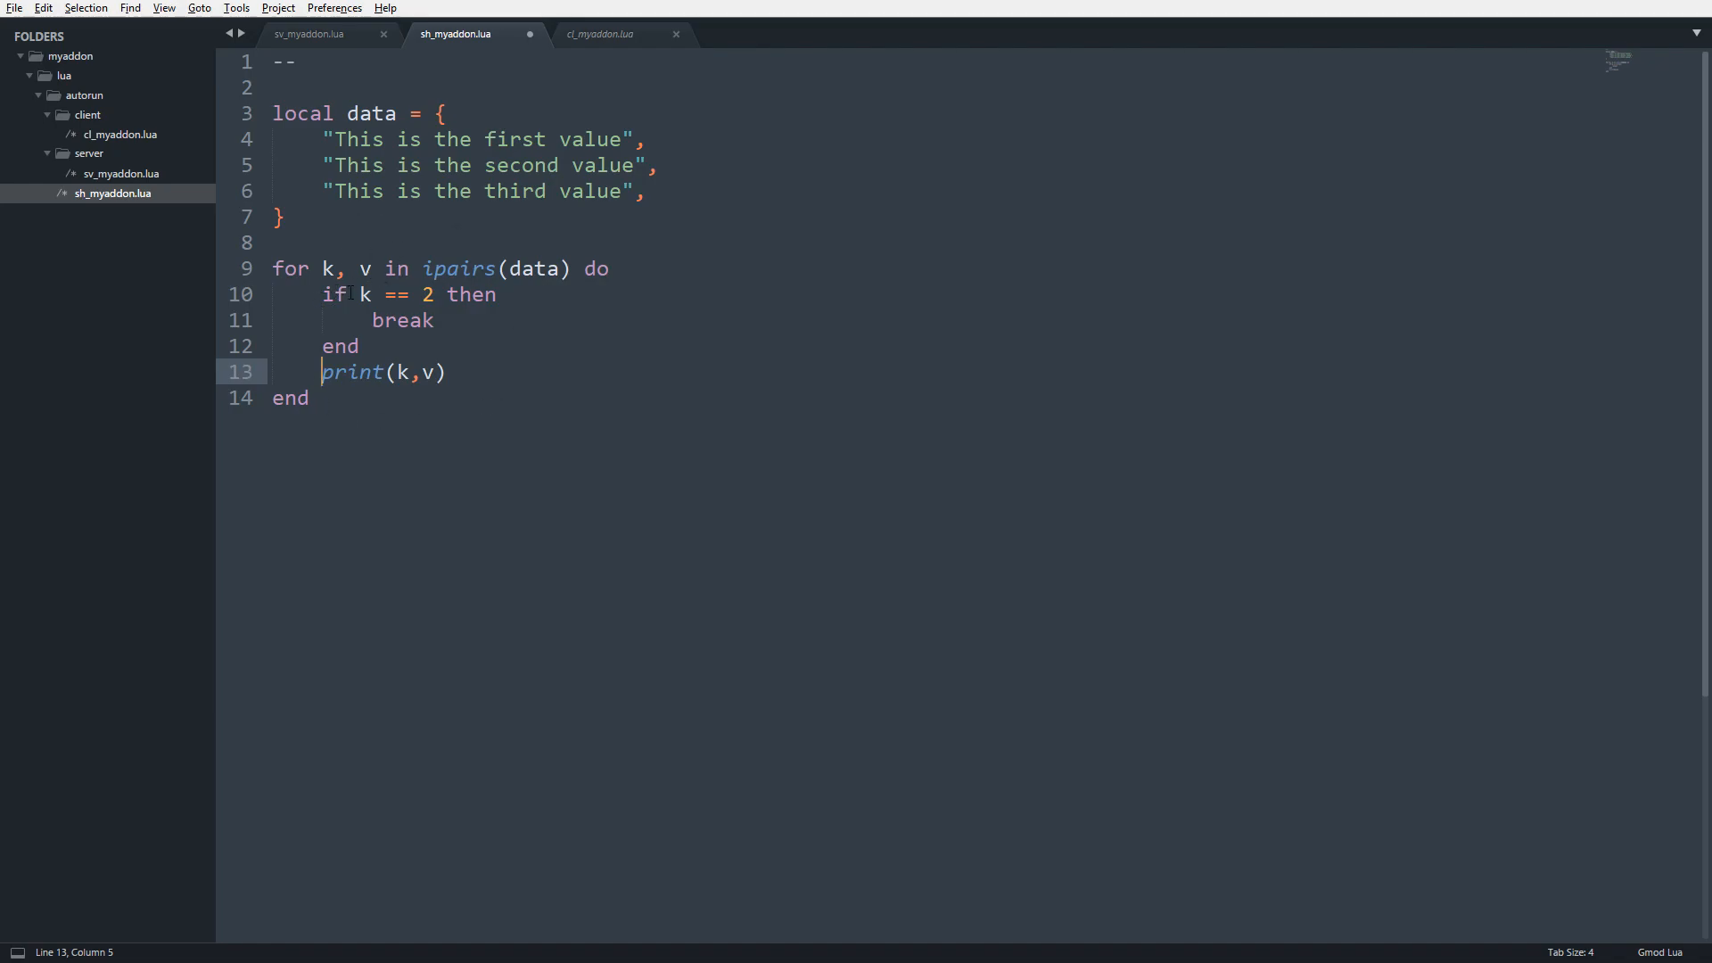
{"action": "double_click", "coordinate": [428, 294]}
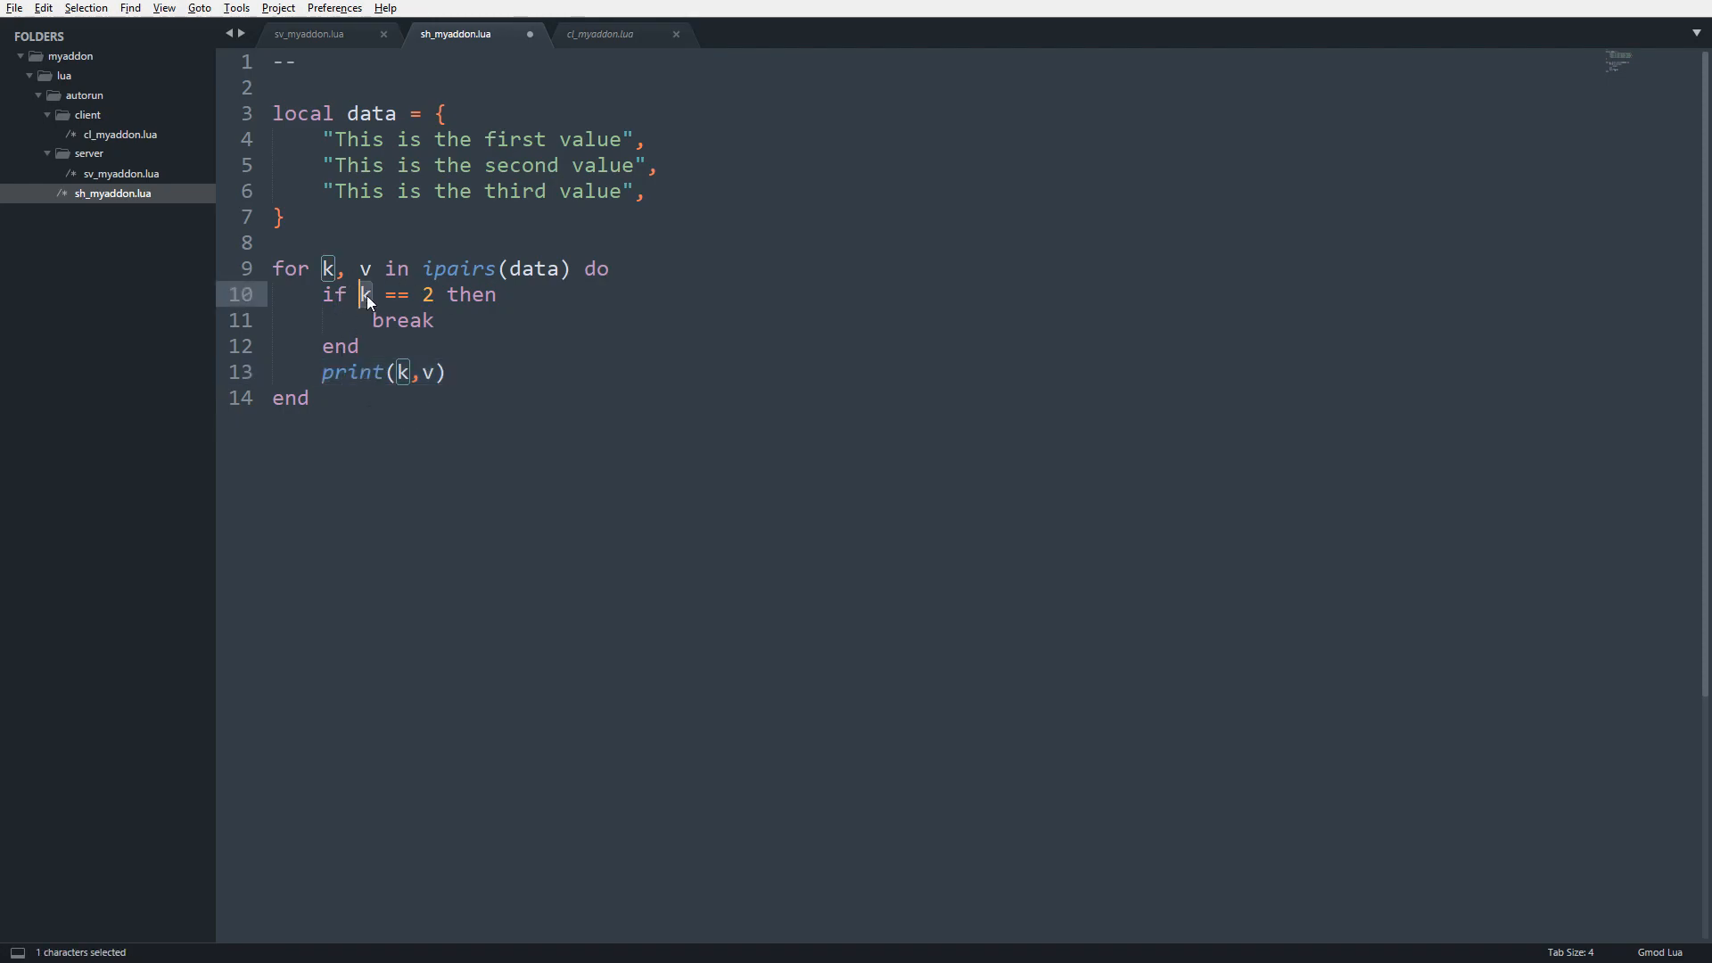
{"action": "double_click", "coordinate": [403, 321]}
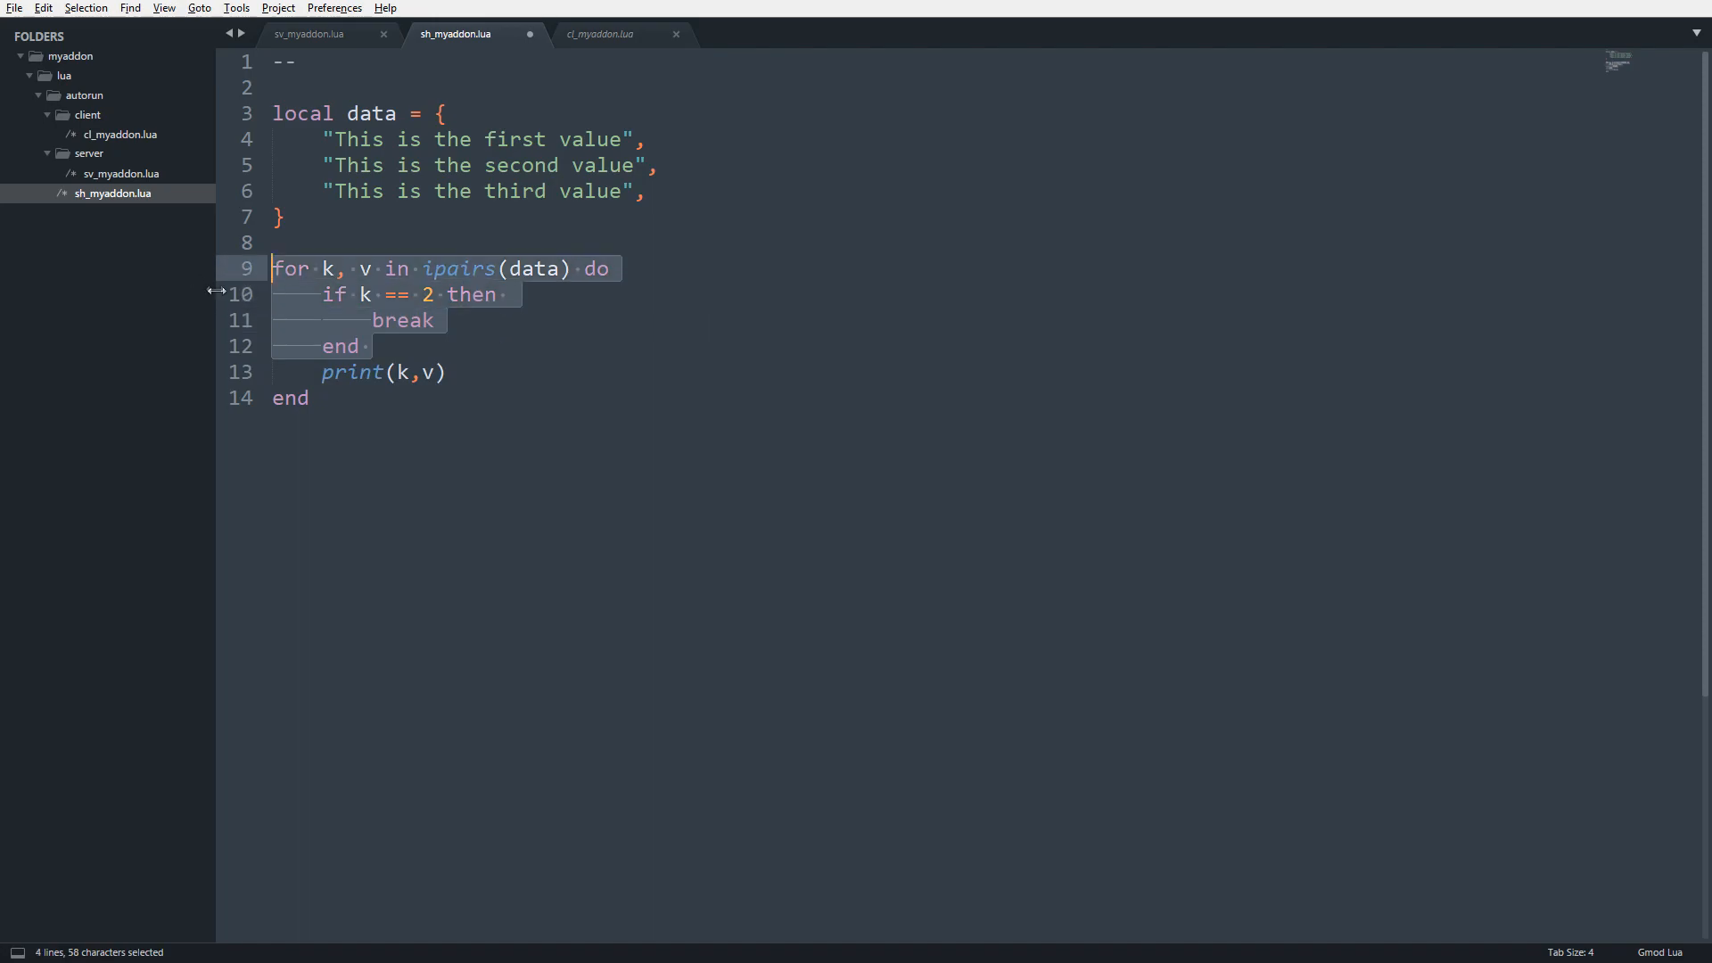
{"action": "left_click", "coordinate": [325, 398]}
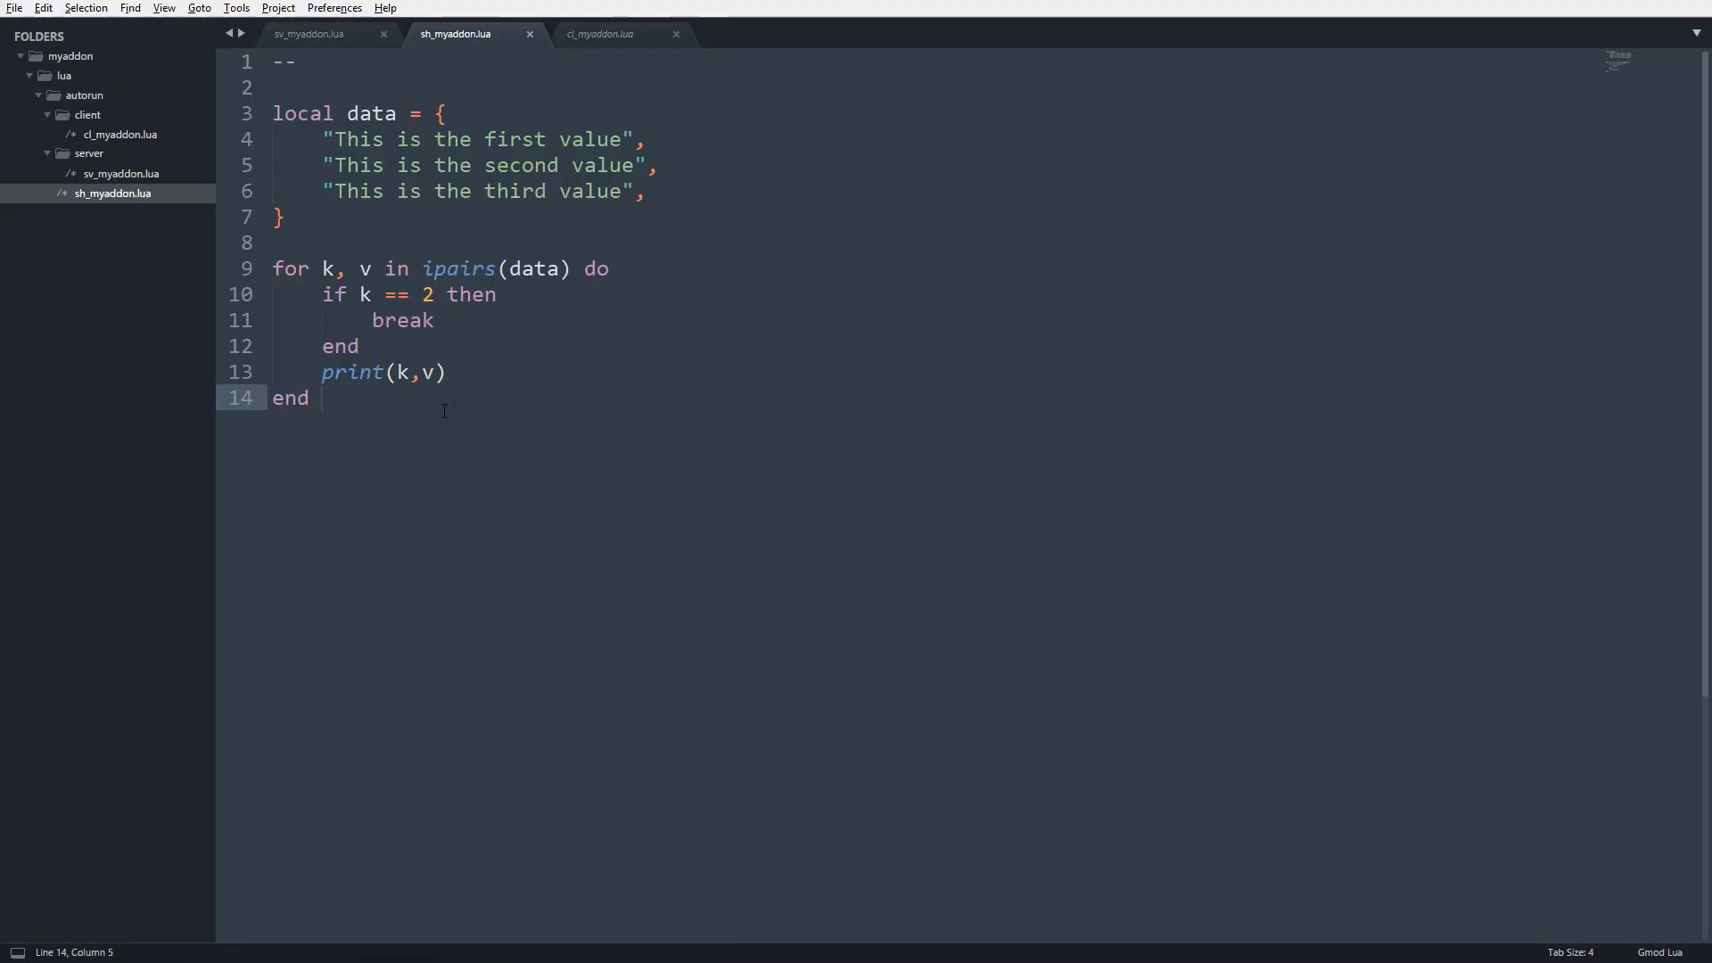
Replace break with continue inside the k == 2 check and save the script.
{"action": "double_click", "coordinate": [403, 321]}
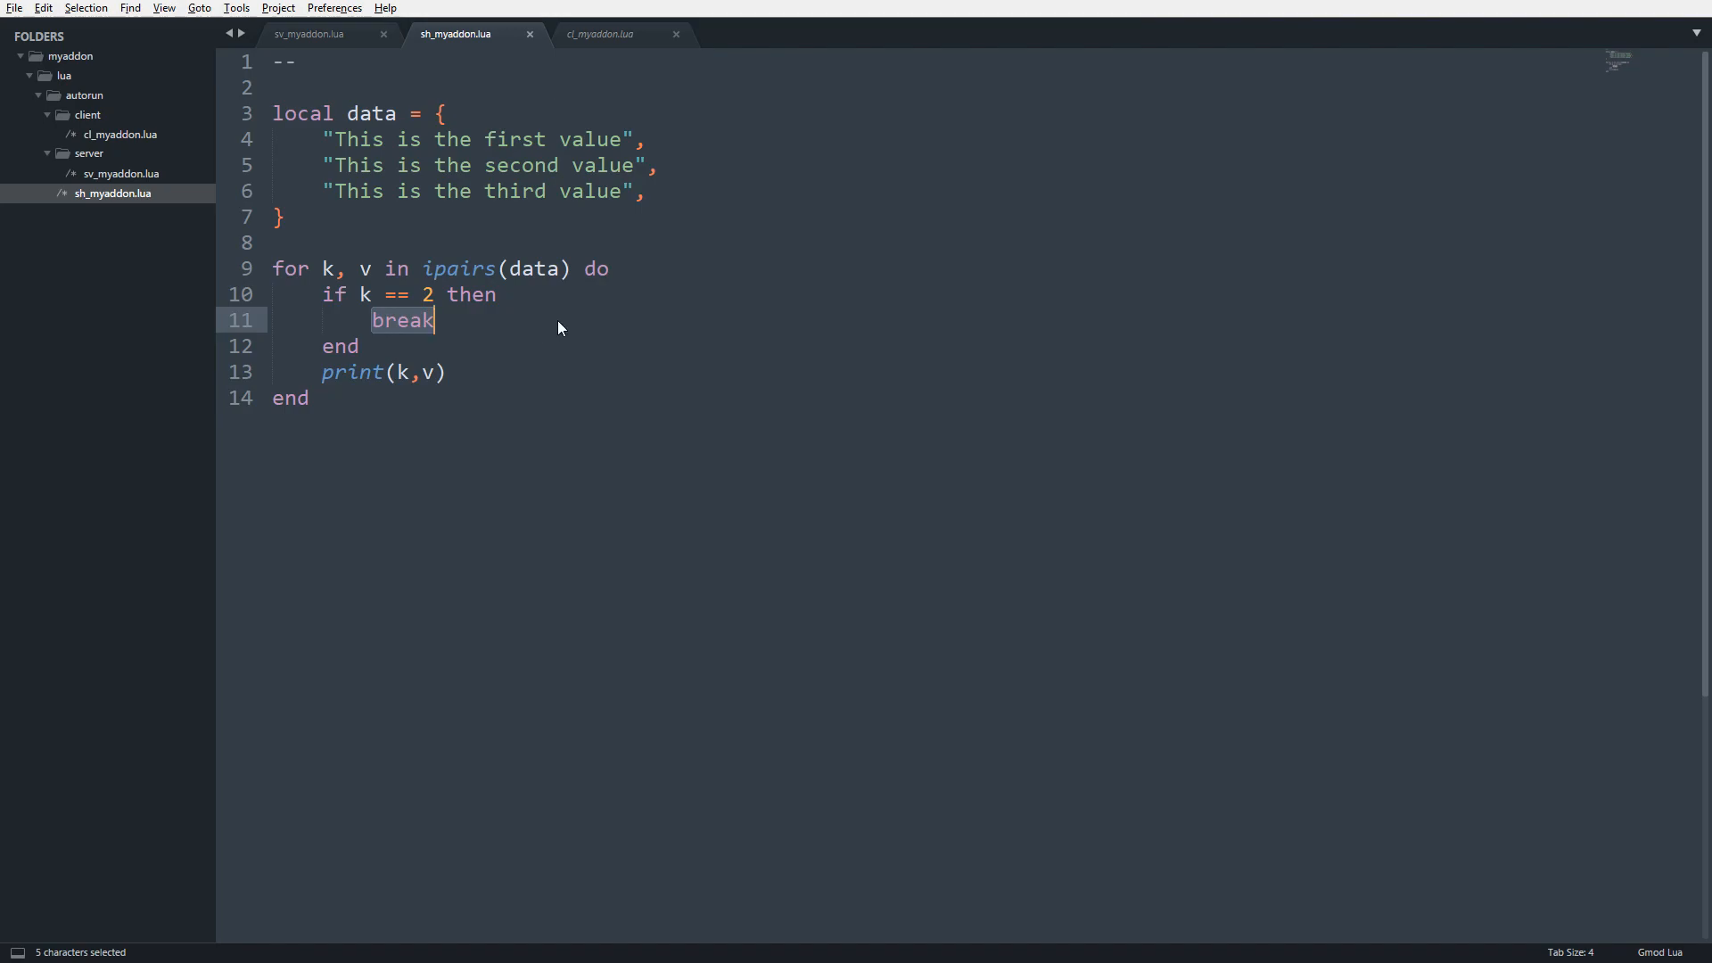
{"action": "type", "text": "continue"}
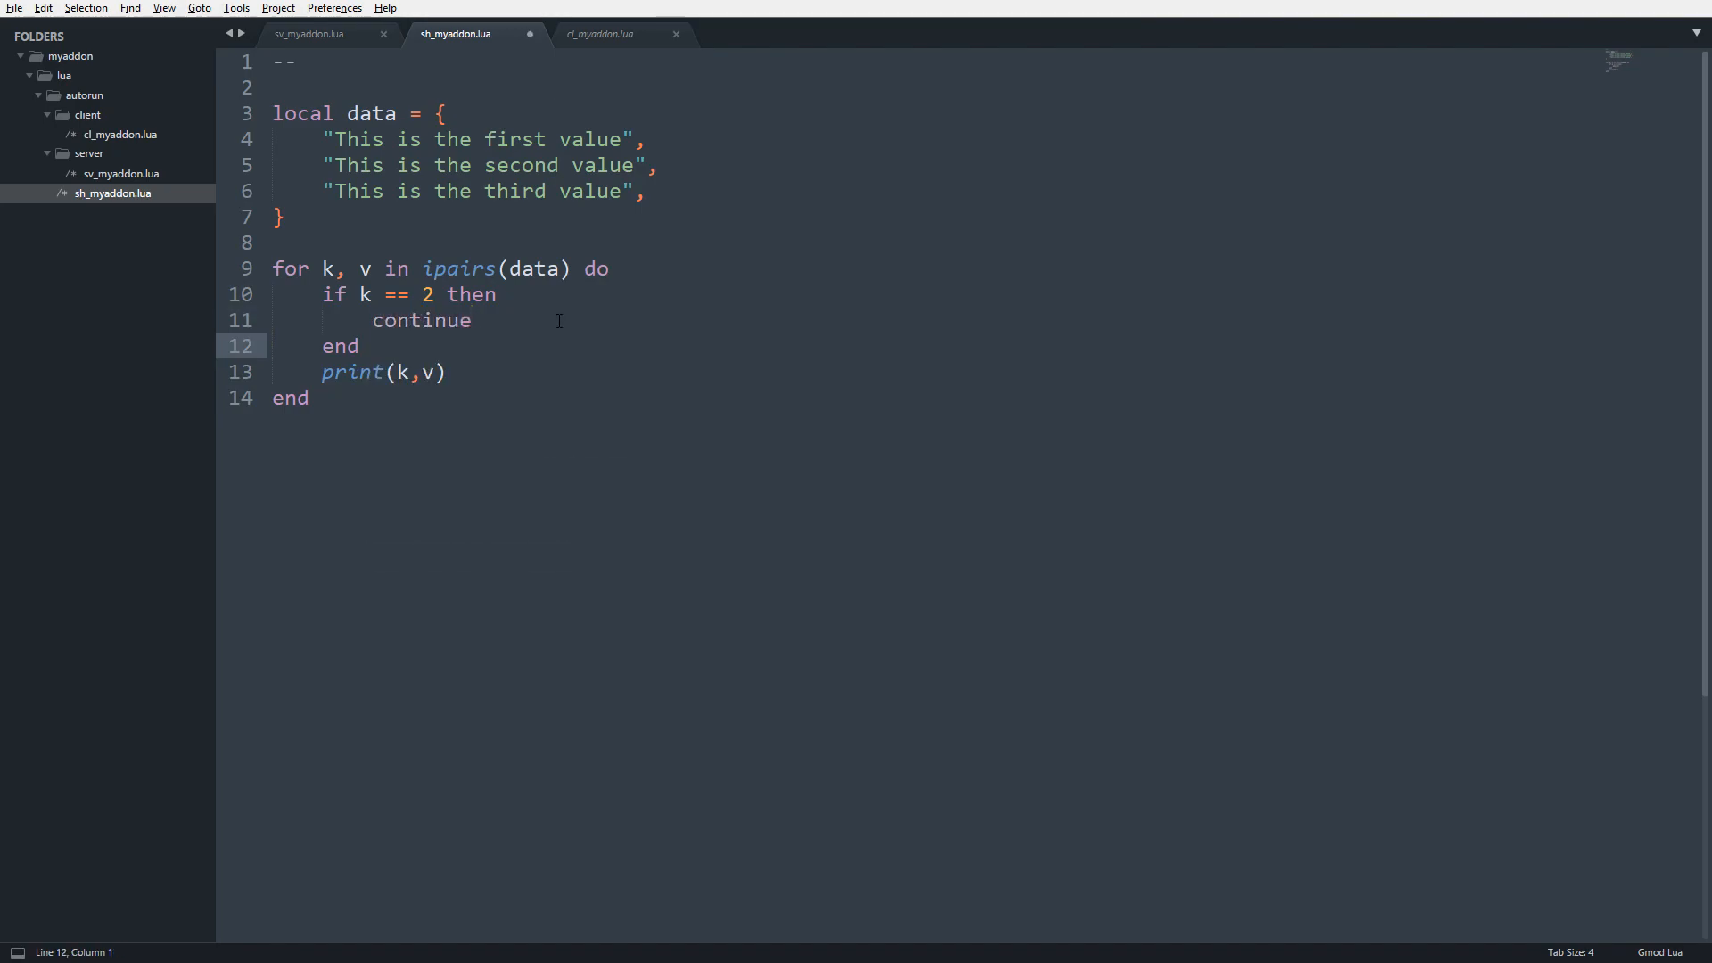
{"action": "key", "text": "ctrl+s"}
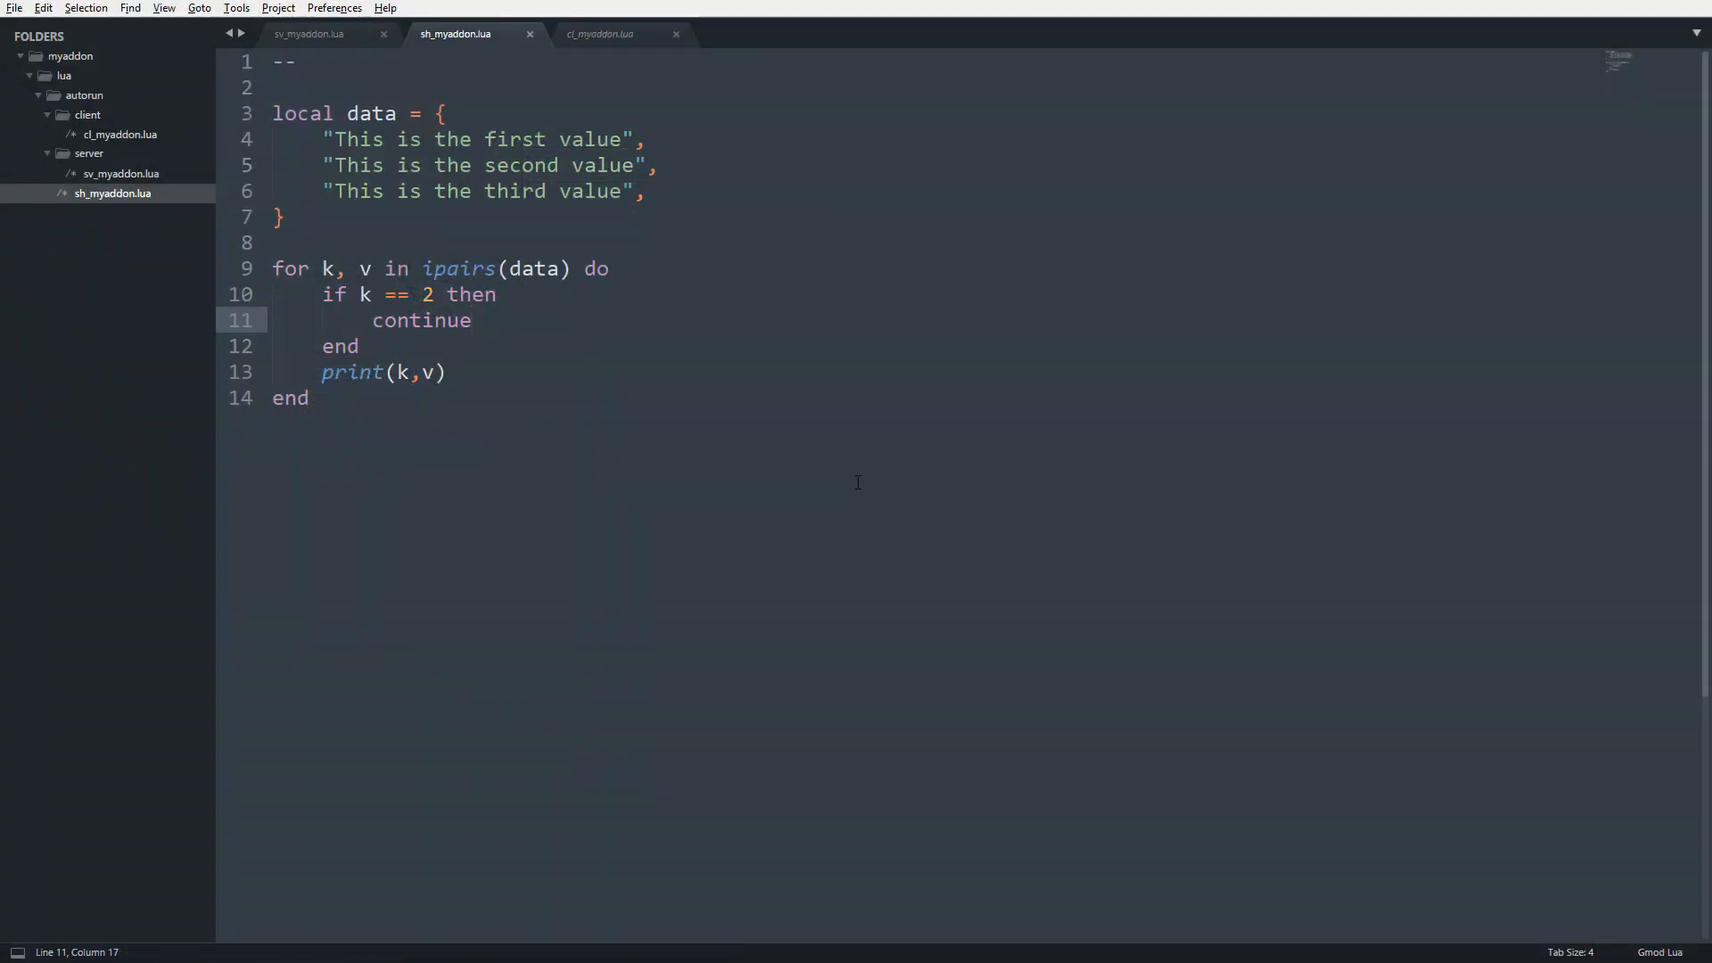
{"action": "left_click", "coordinate": [473, 321]}
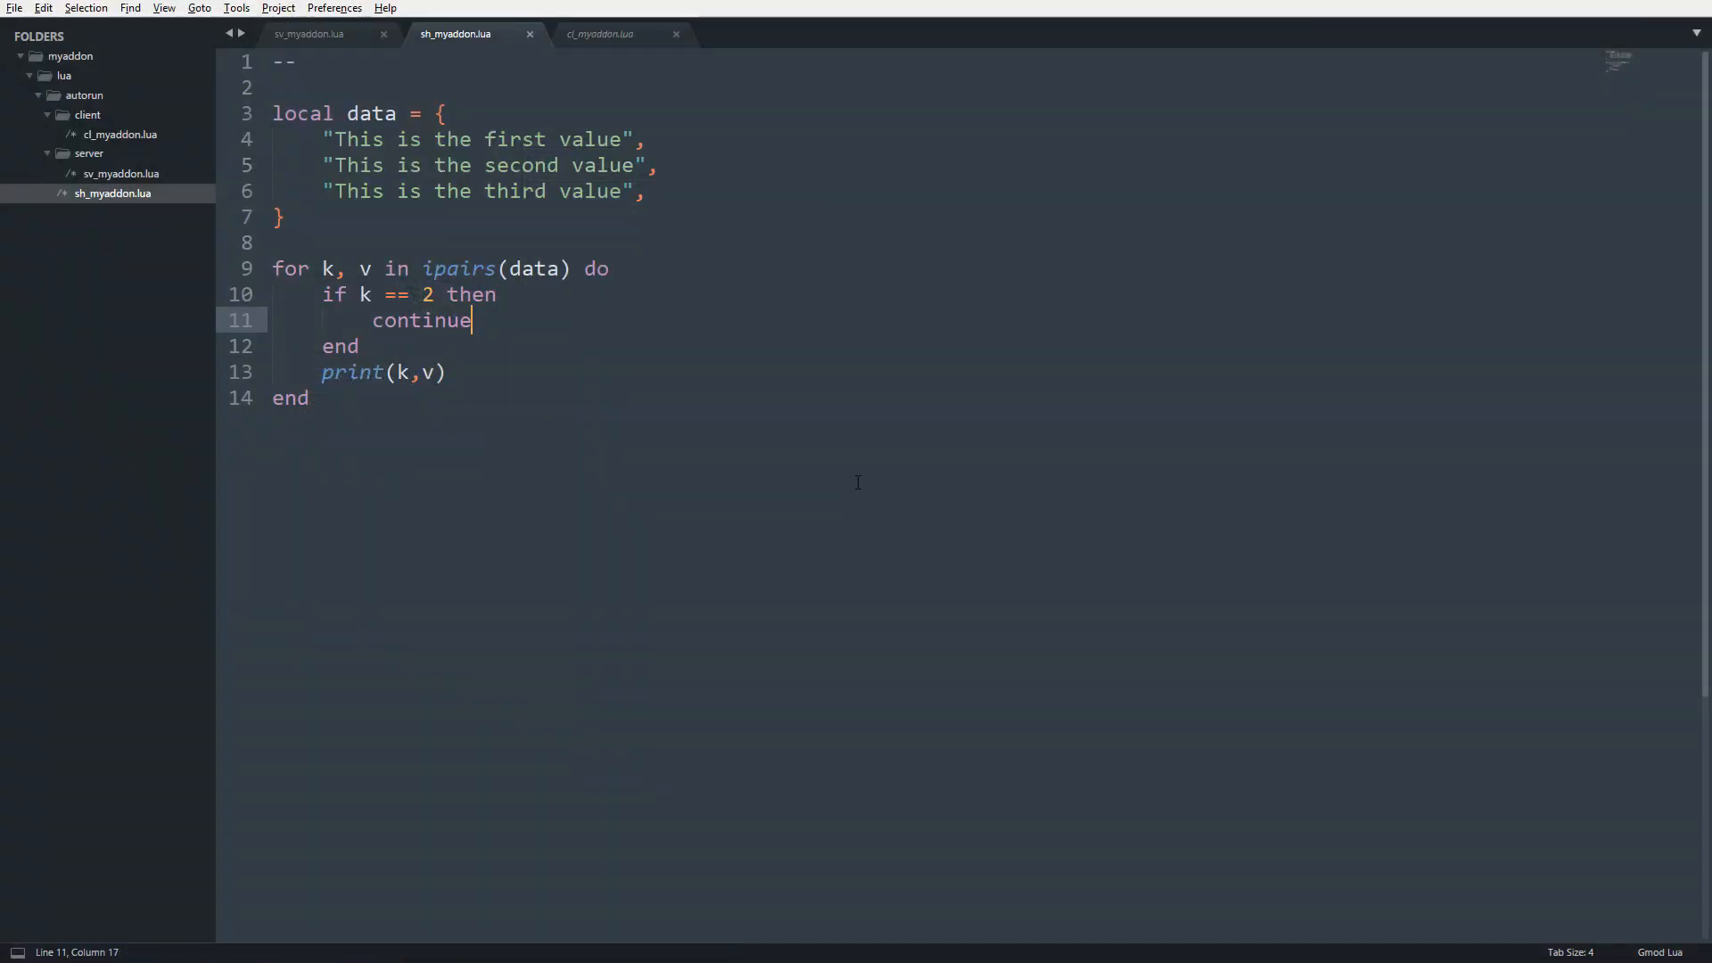